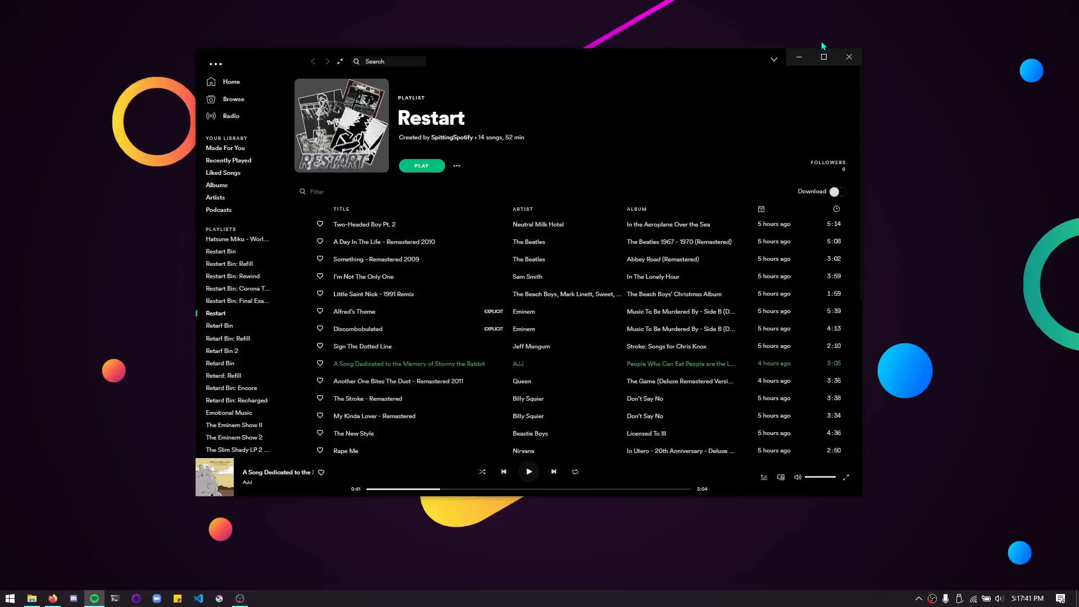
mouse_move(727, 56)
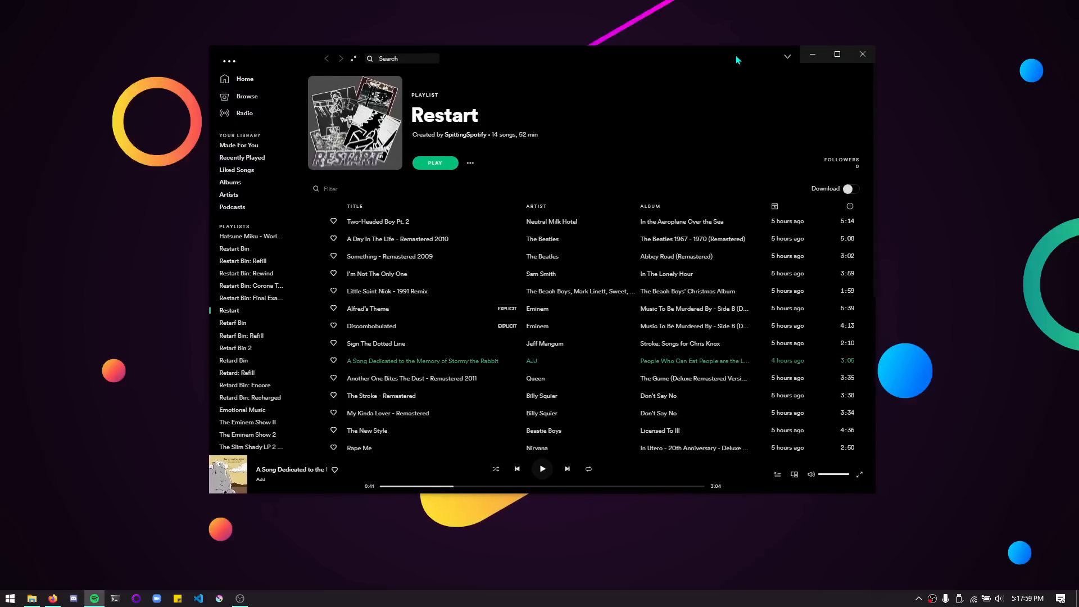
mouse_move(350, 71)
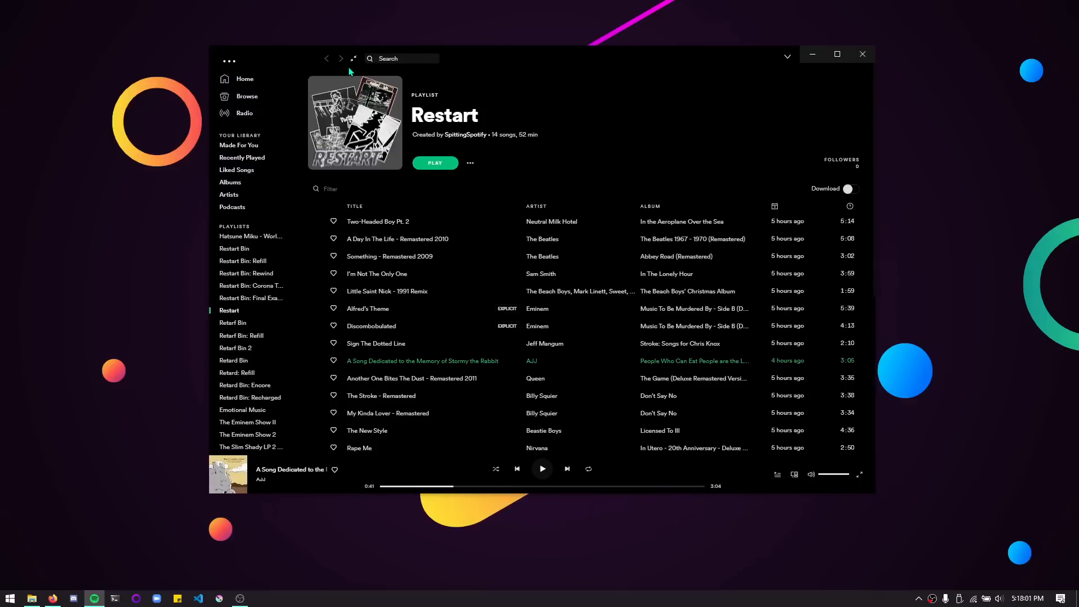
Step: Toggle the DJ Mode extension from the profile menu so Spotify reloads to the Restart playlist
left_click(786, 56)
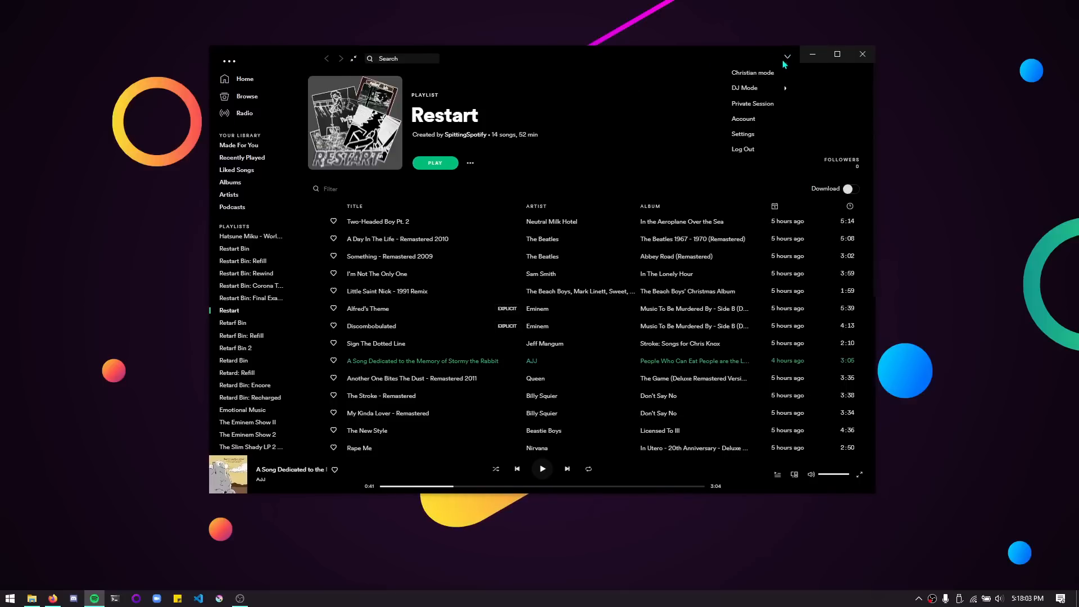
mouse_move(338, 82)
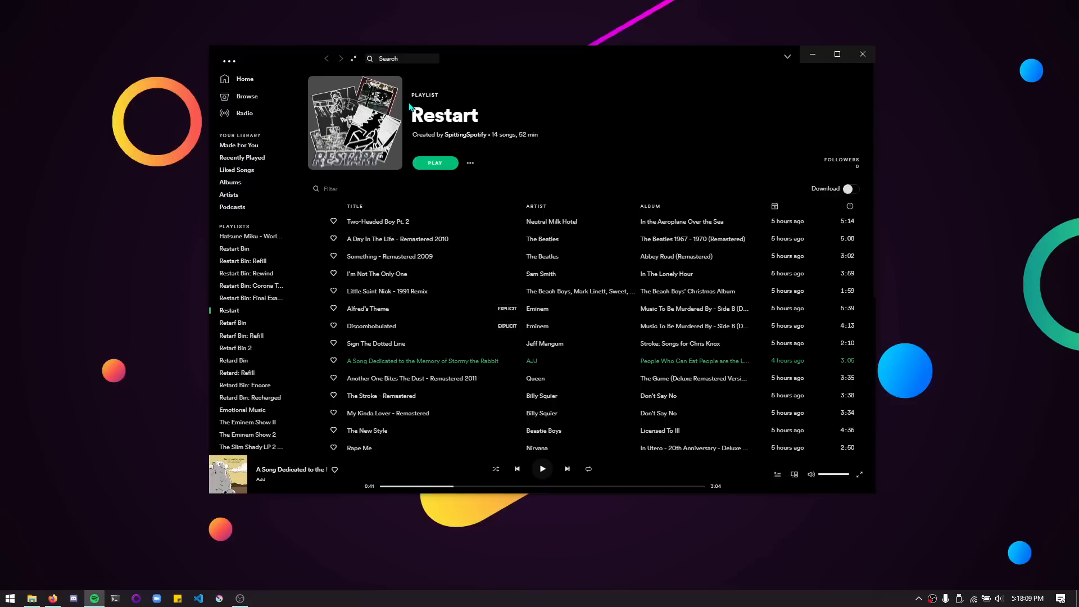
left_click(787, 56)
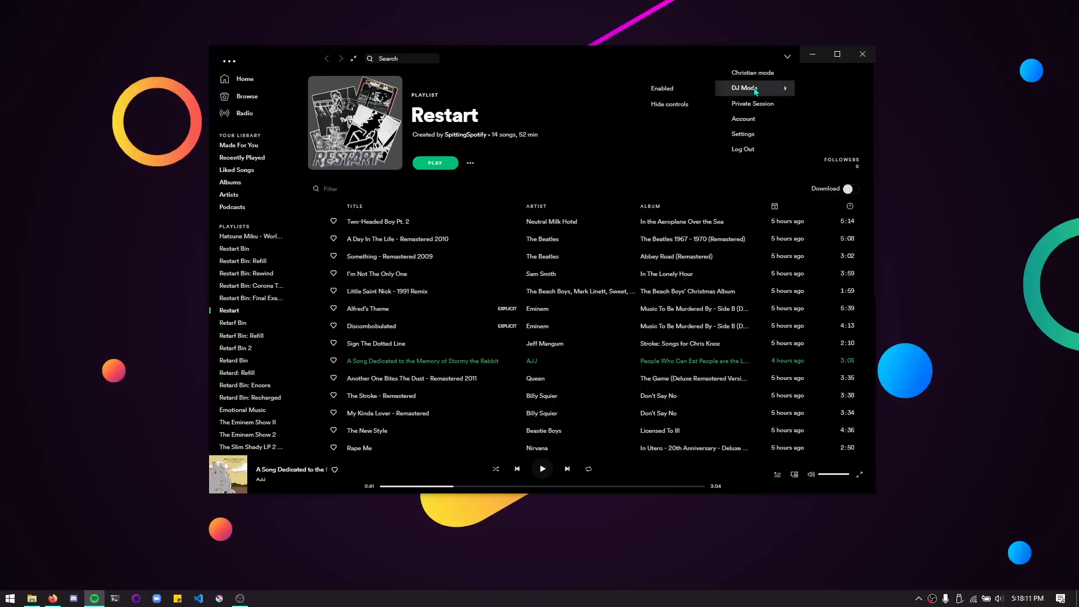
left_click(745, 88)
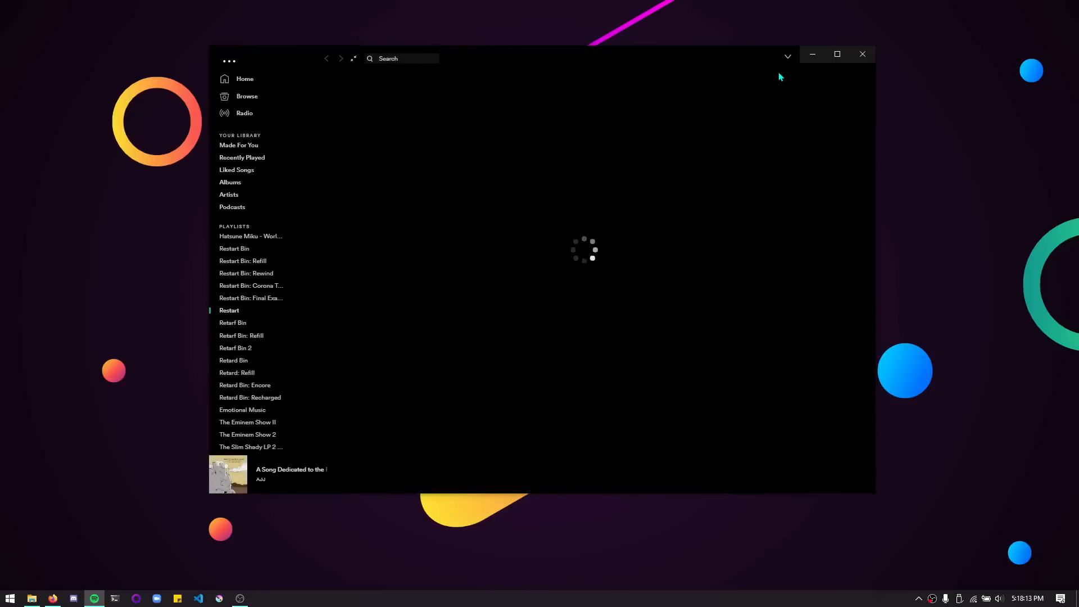
left_click(787, 56)
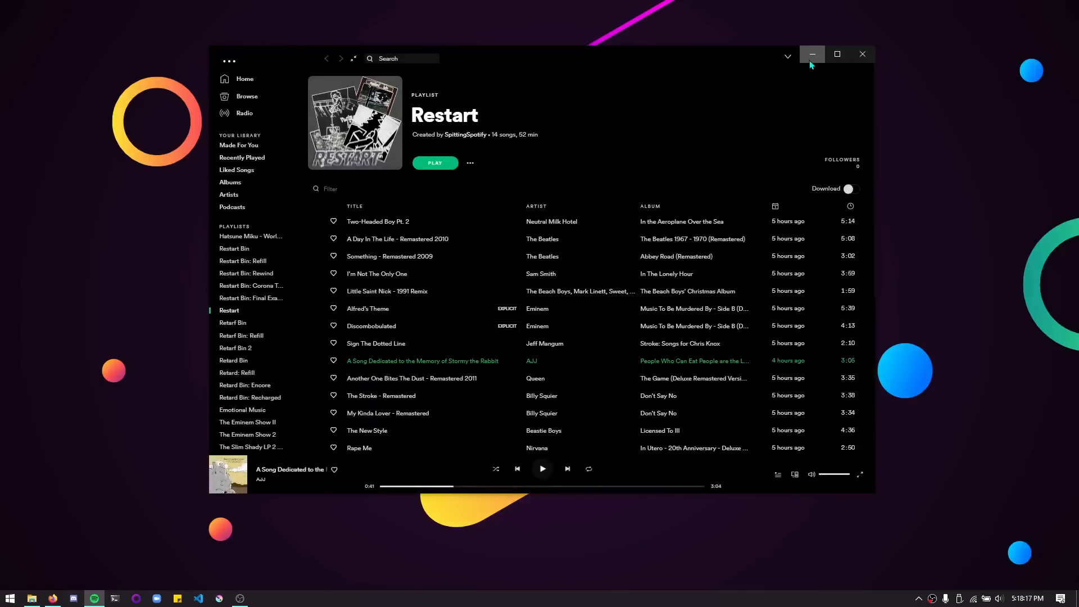
Step: Bring up Firefox on the spicetify-cli repo and go to its Installation wiki page
left_click(812, 54)
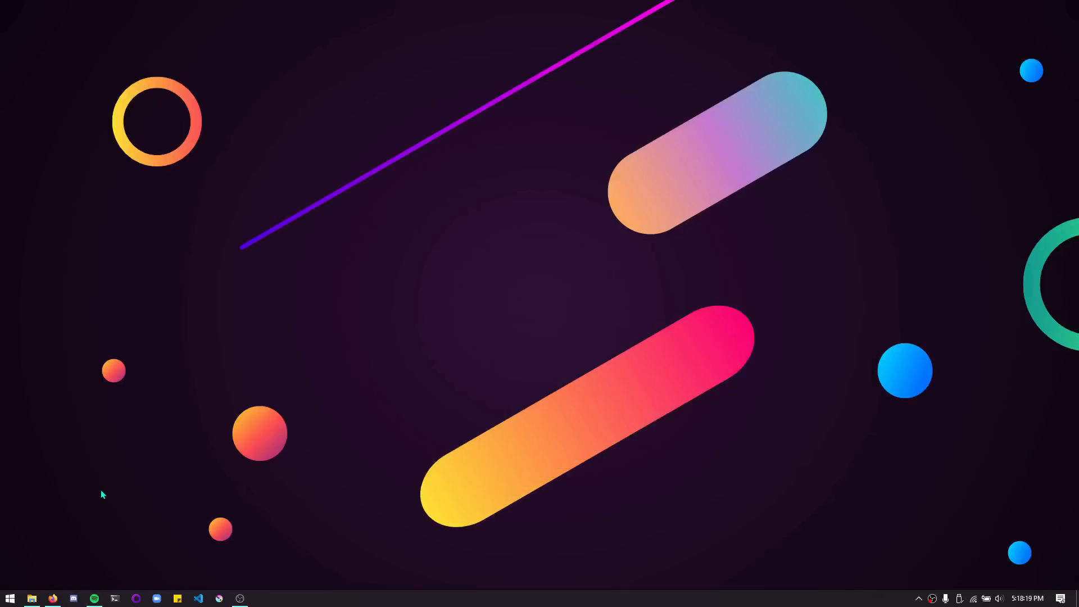
left_click(52, 598)
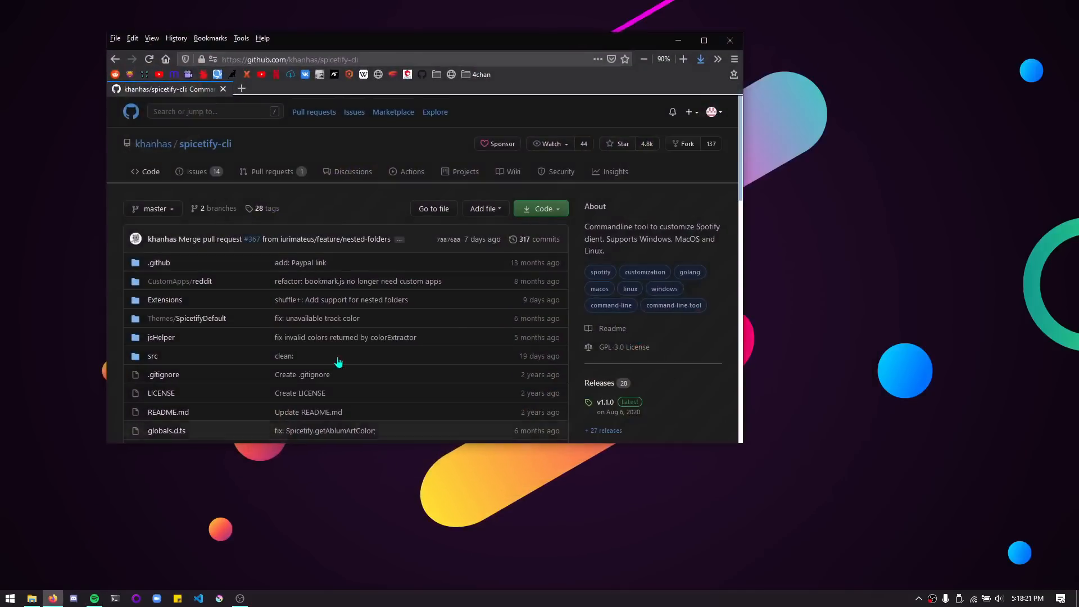
left_click(704, 40)
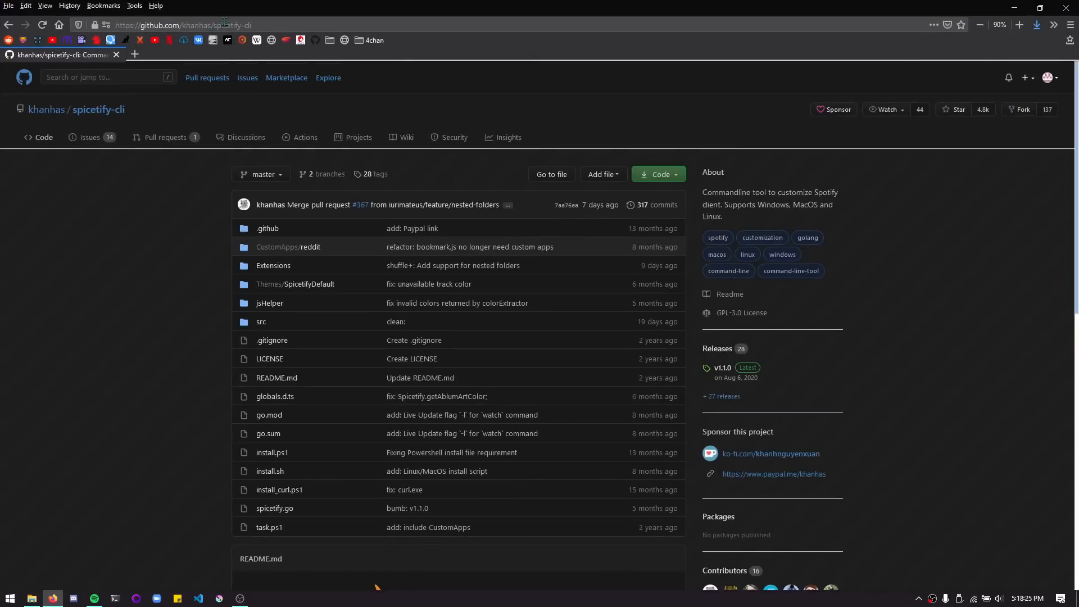
scroll("down", 3)
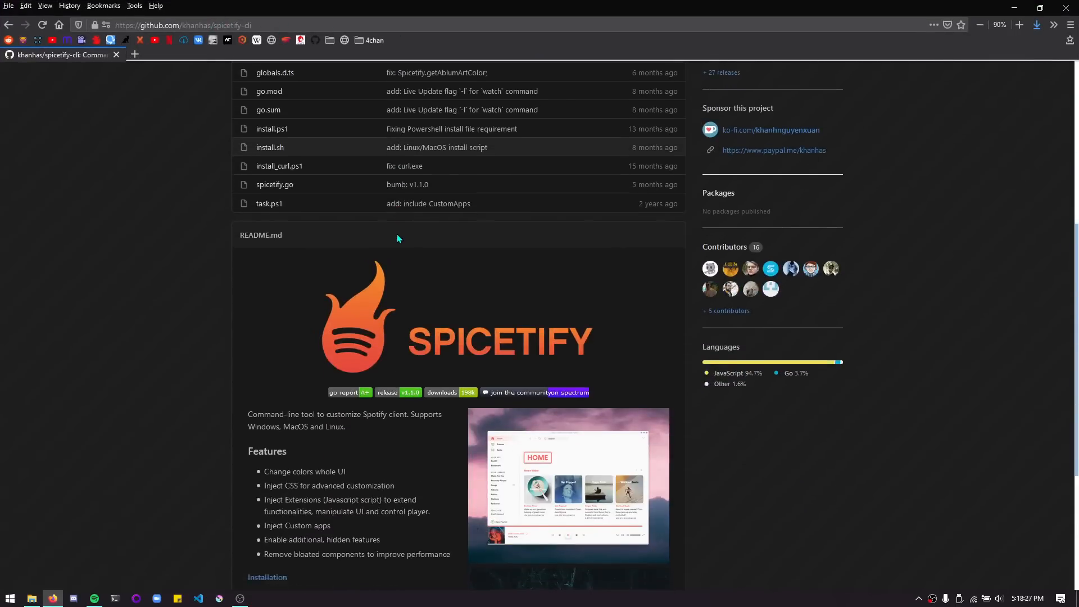
scroll("down", 3)
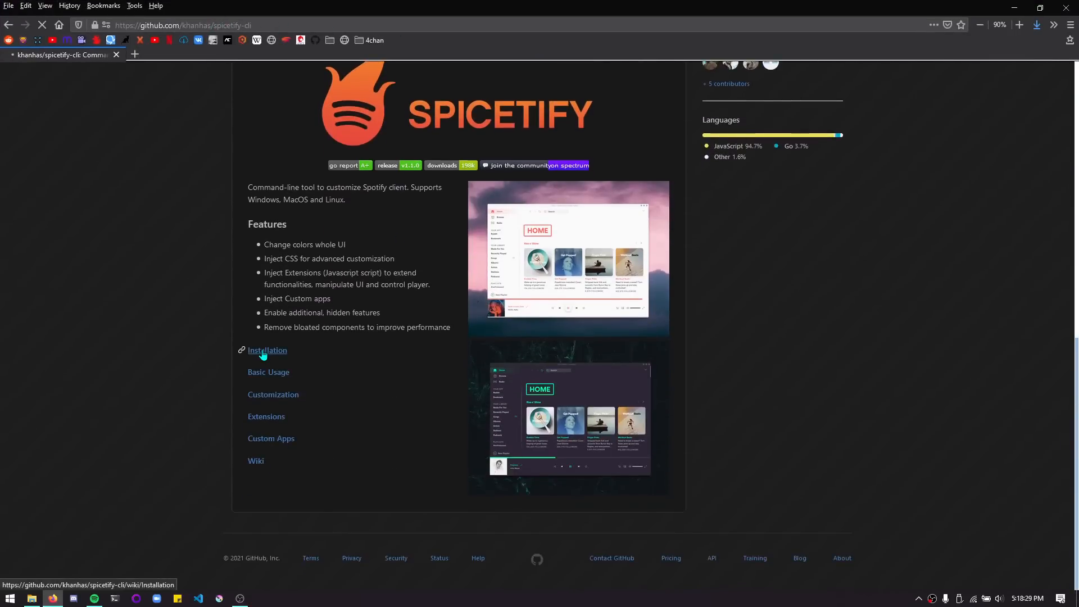
left_click(267, 351)
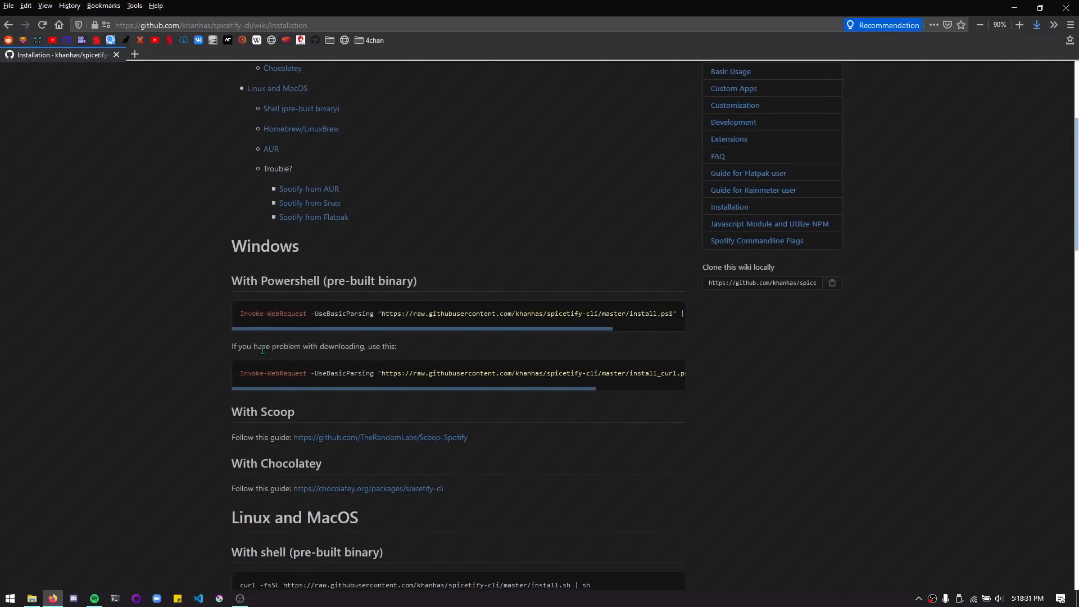
Step: Select the Windows PowerShell install command on the Installation page
scroll("down", 3)
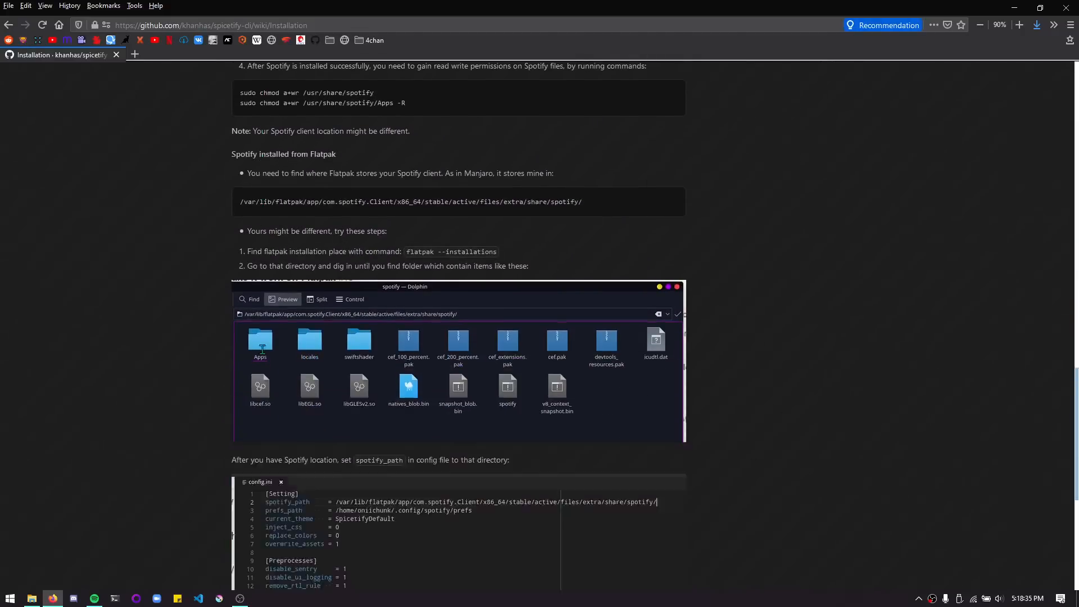
scroll("up", 3)
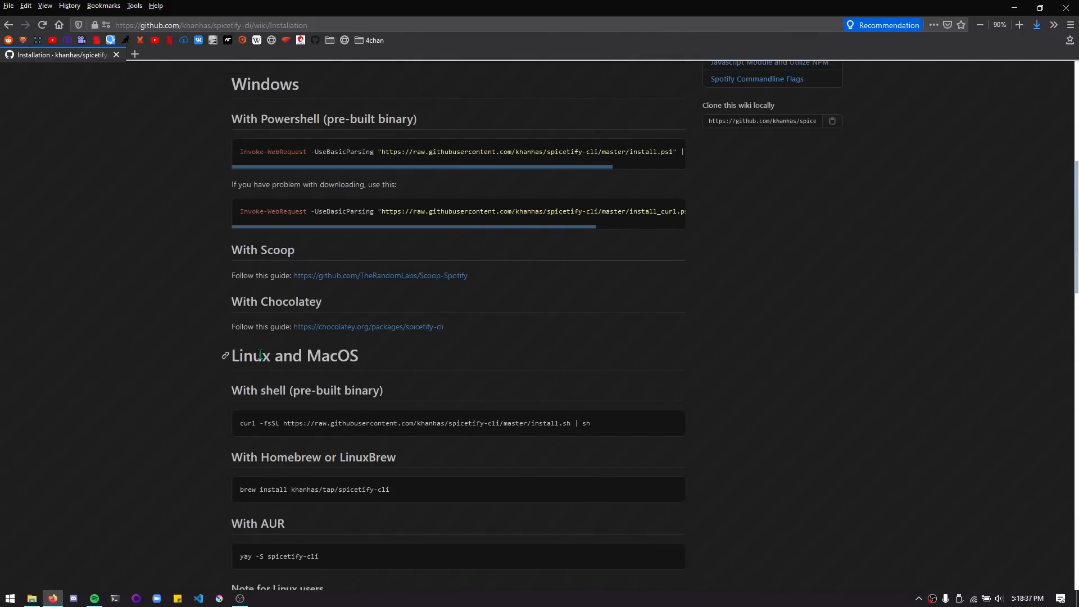
scroll("up", 3)
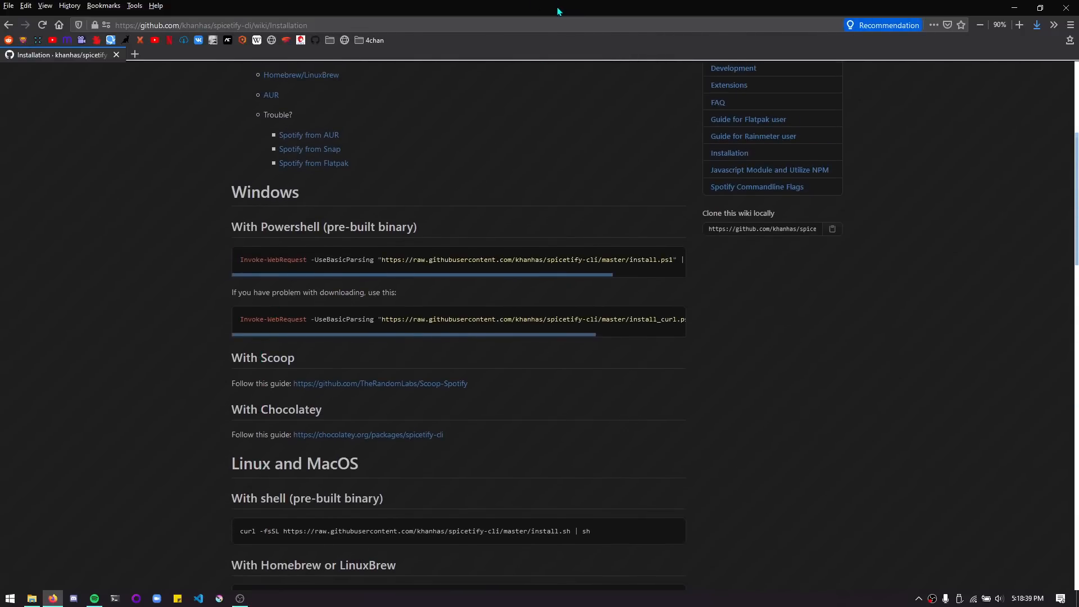
left_click(1039, 7)
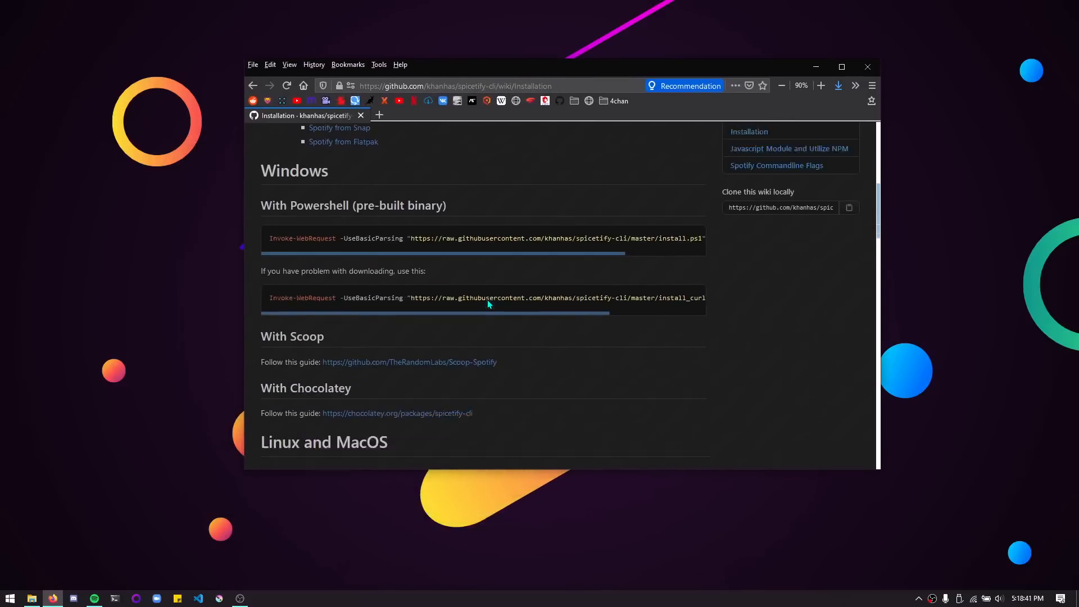
scroll("down", 3)
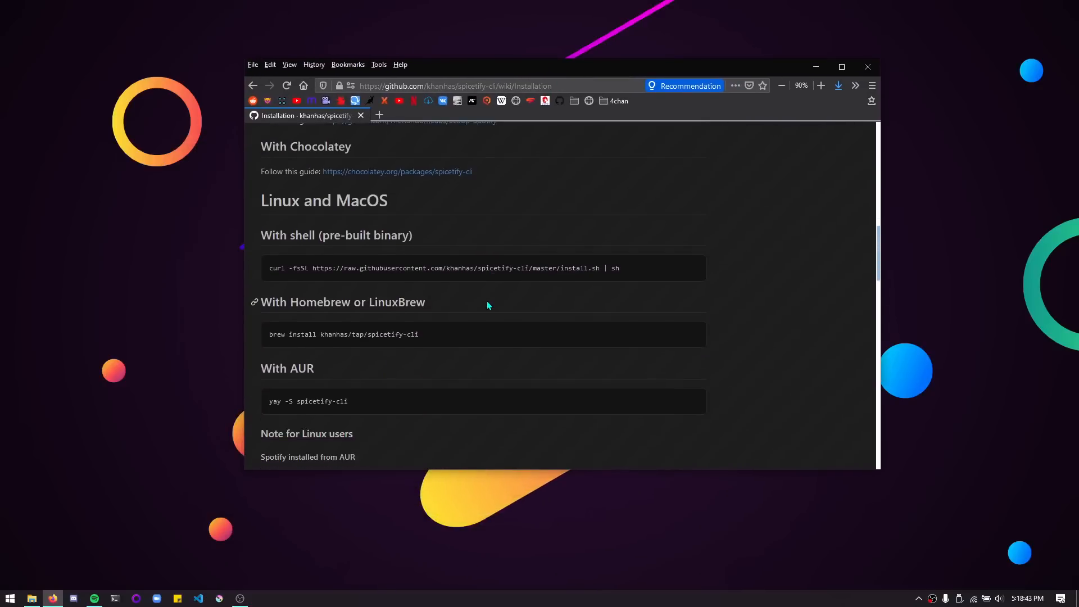
scroll("up", 3)
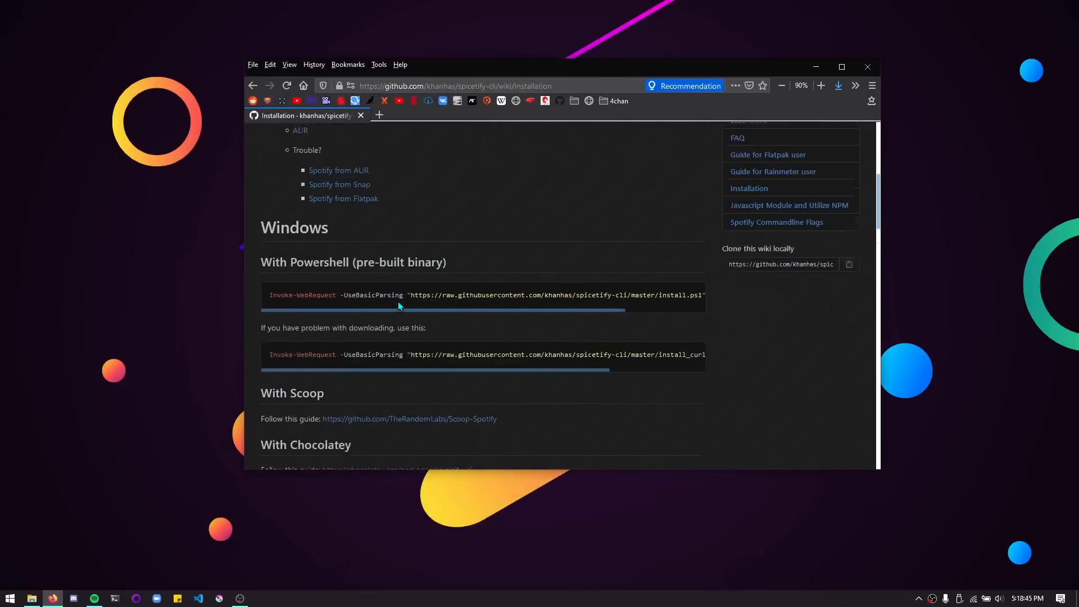
scroll("up", 3)
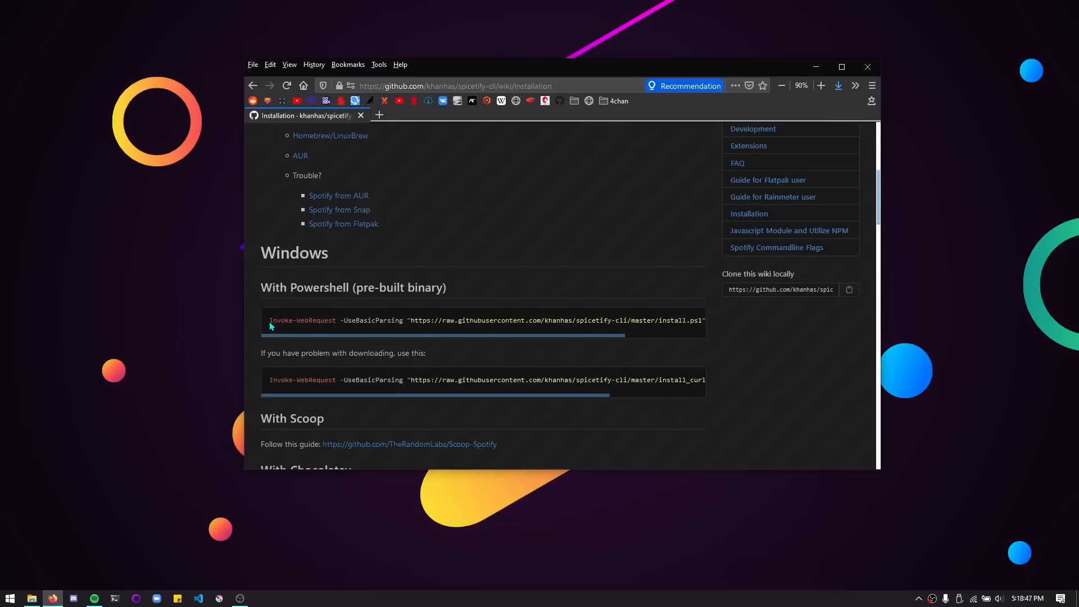
triple_click(482, 320)
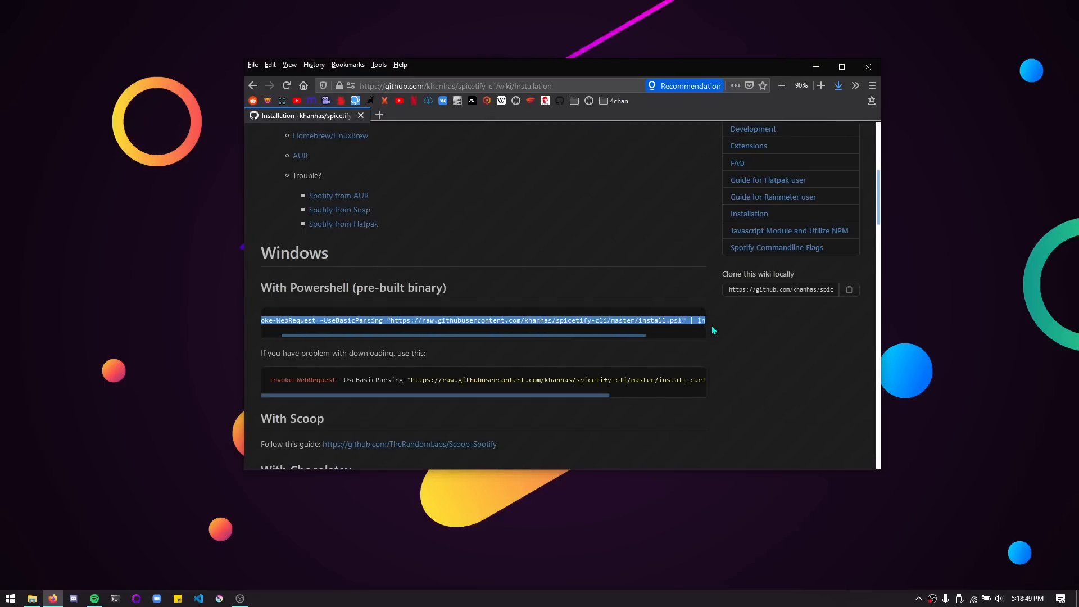
scroll("right", 3)
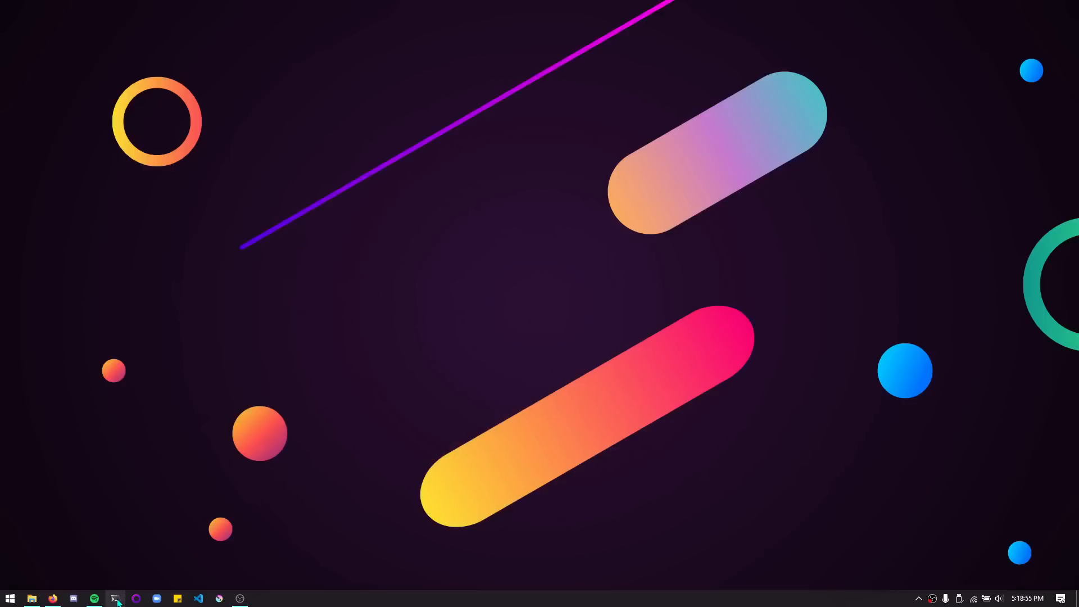
Step: Run the Invoke-WebRequest install.ps1 command to install spicetify-cli 1.1.0, then run spicetify to confirm it responds
left_click(116, 598)
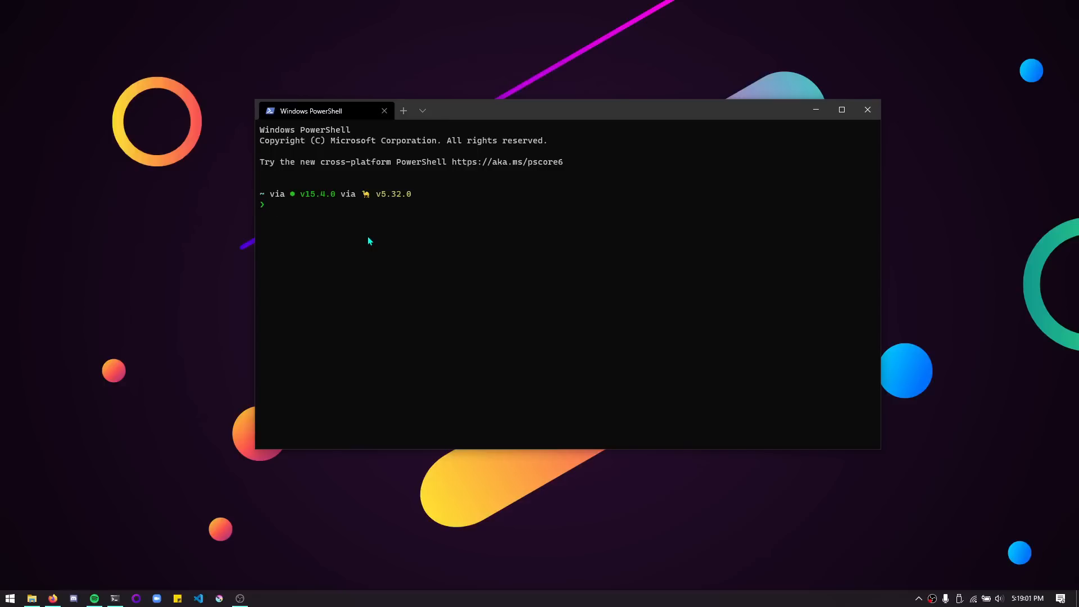
type("Invoke-WebRequest -UseBasicParsing \"https://raw.githubusercontent.com/khanhas/spicetify-cli/master/install.ps1\" | Invoke-Expression")
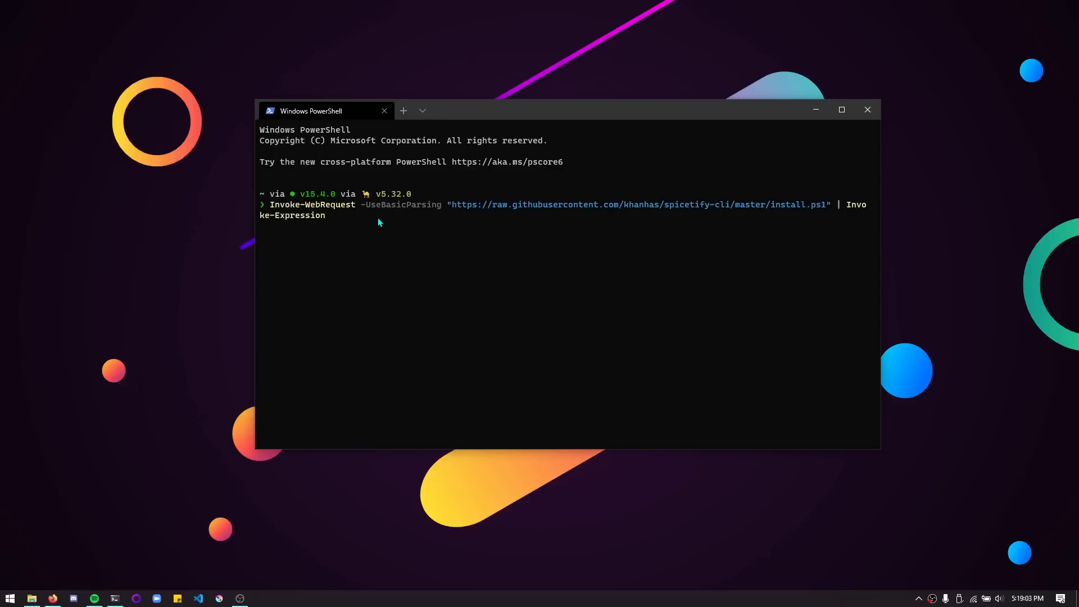
mouse_move(634, 265)
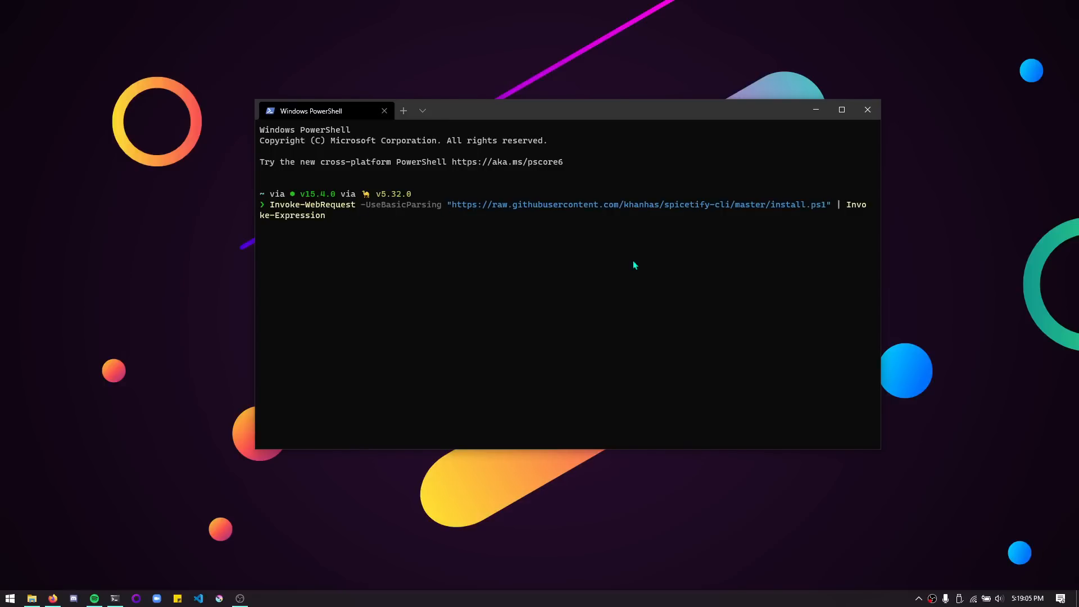
mouse_move(544, 299)
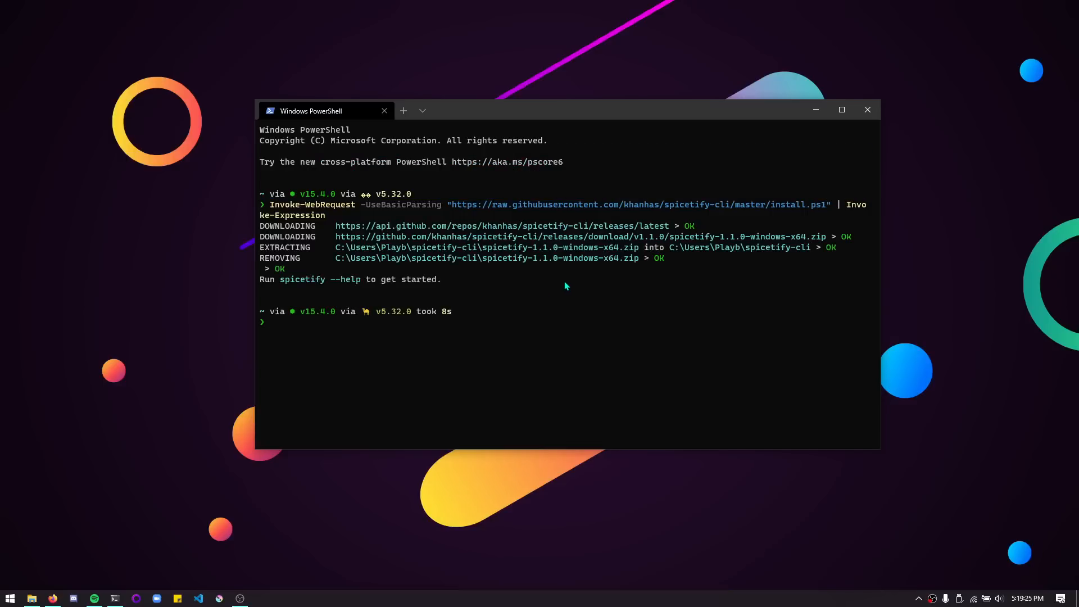
type("spicetify")
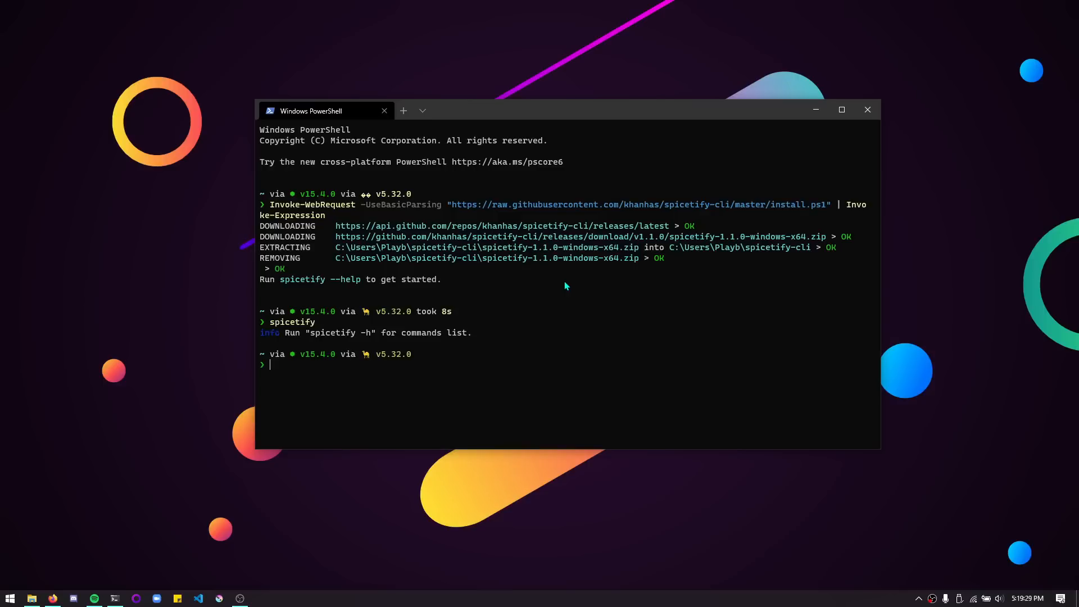
mouse_move(414, 311)
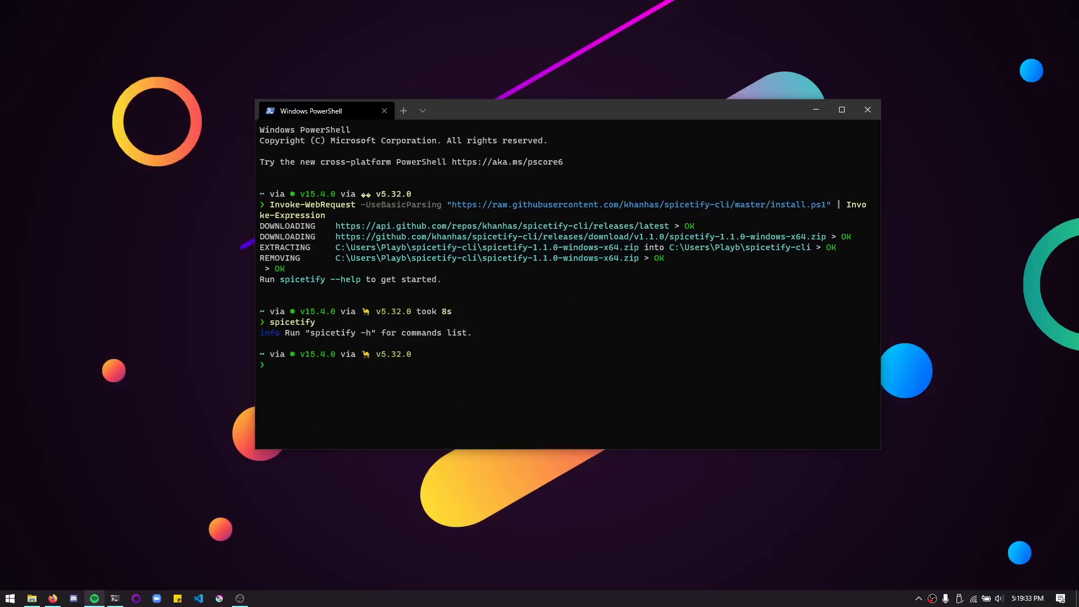
left_click(919, 598)
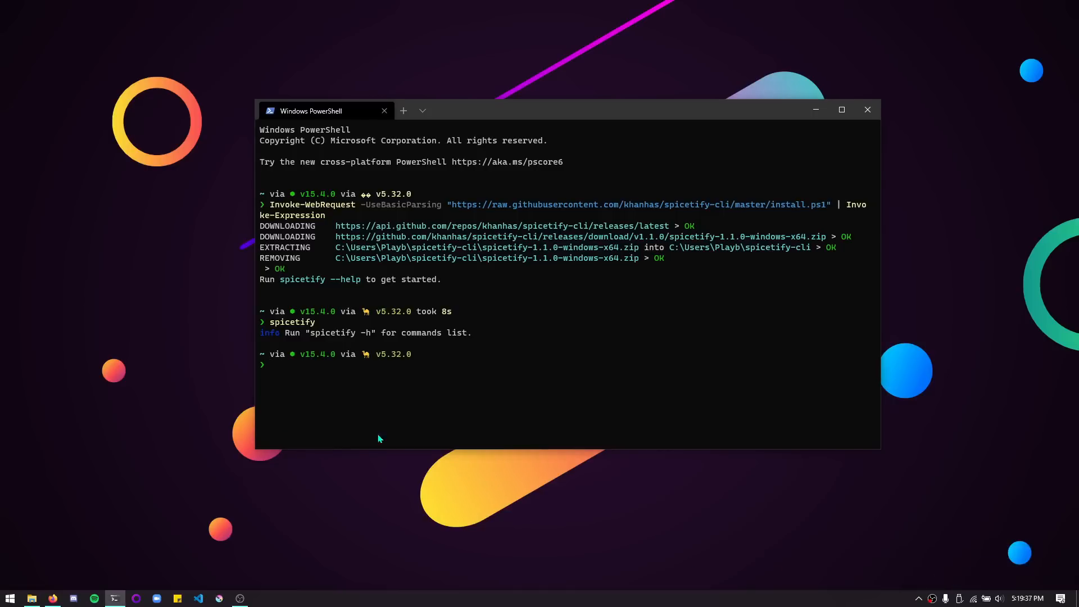
Step: Browse into the user's .spicetify folder and look inside its Themes subfolder
left_click(32, 597)
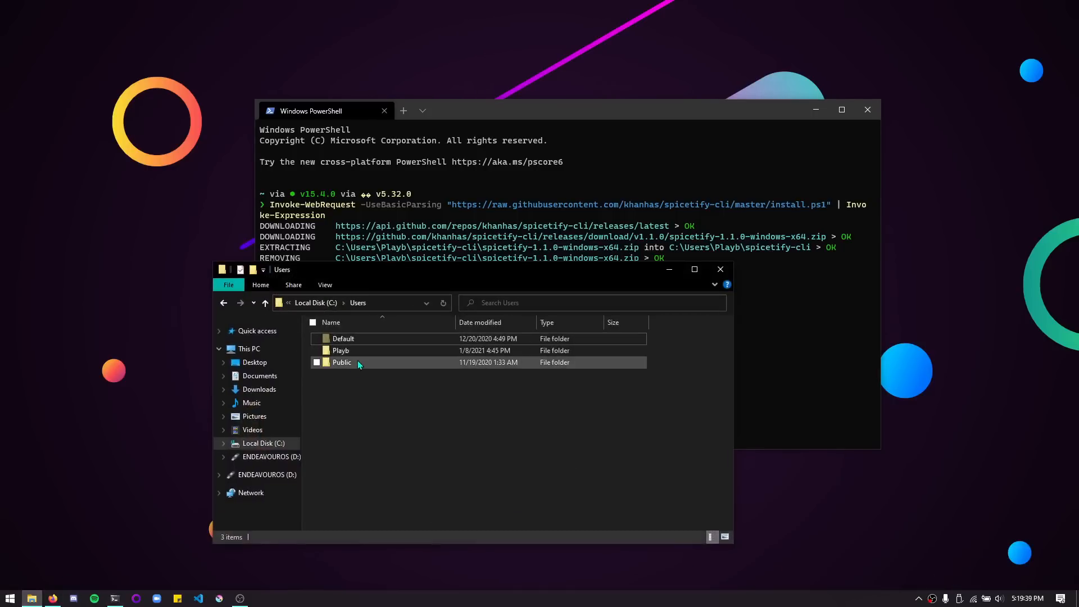
double_click(341, 351)
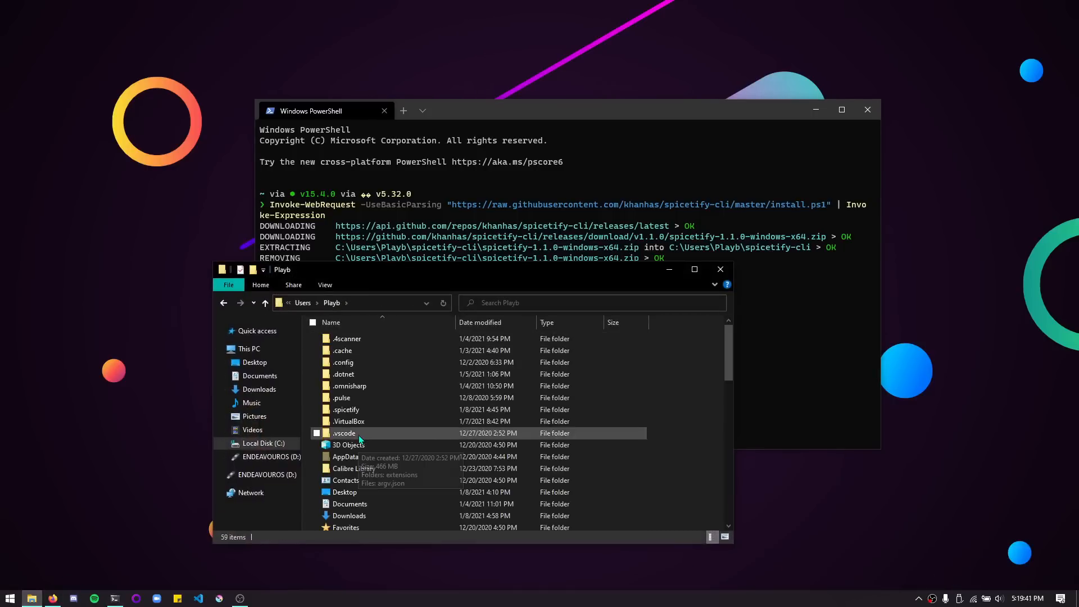
mouse_move(366, 425)
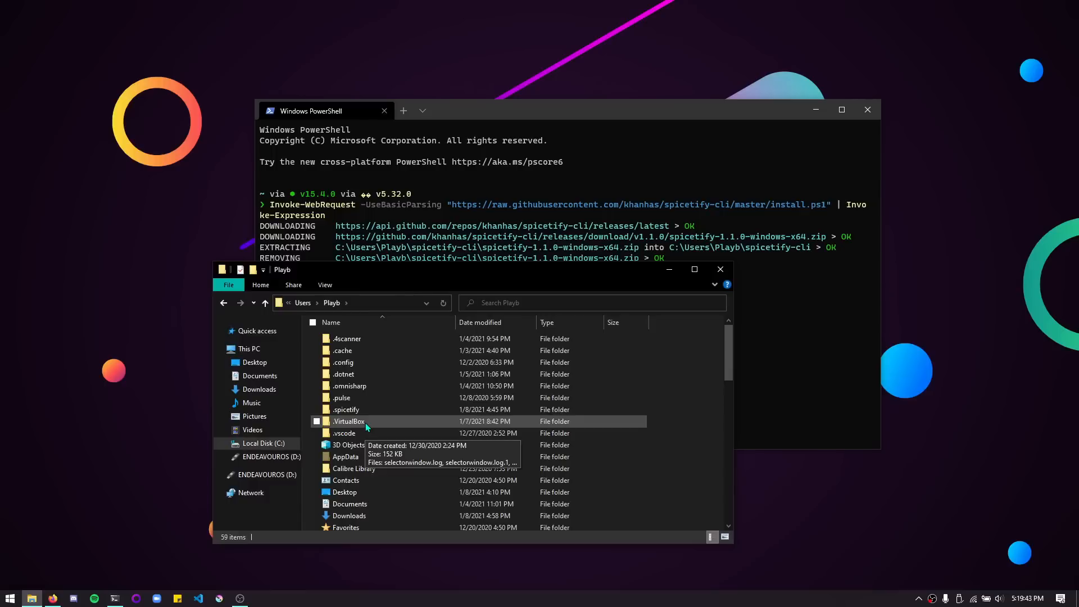
double_click(346, 409)
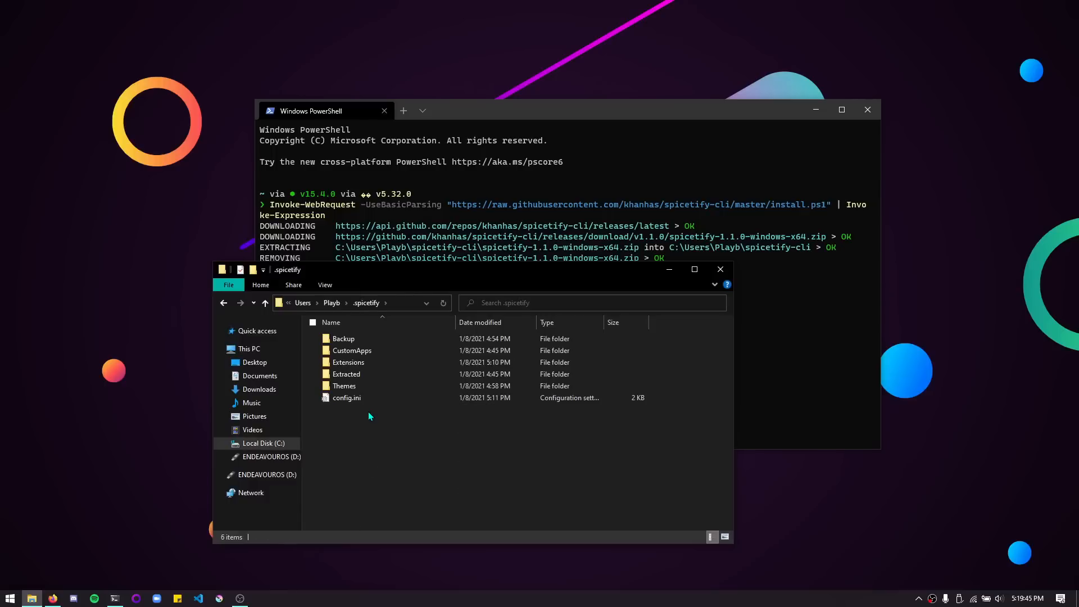
left_click(344, 385)
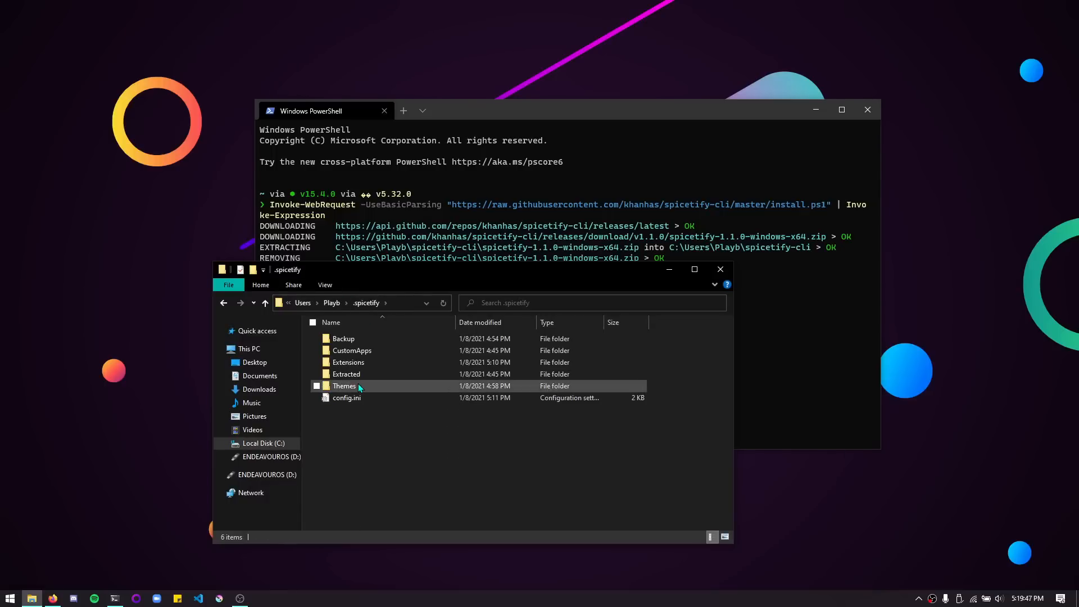
double_click(344, 386)
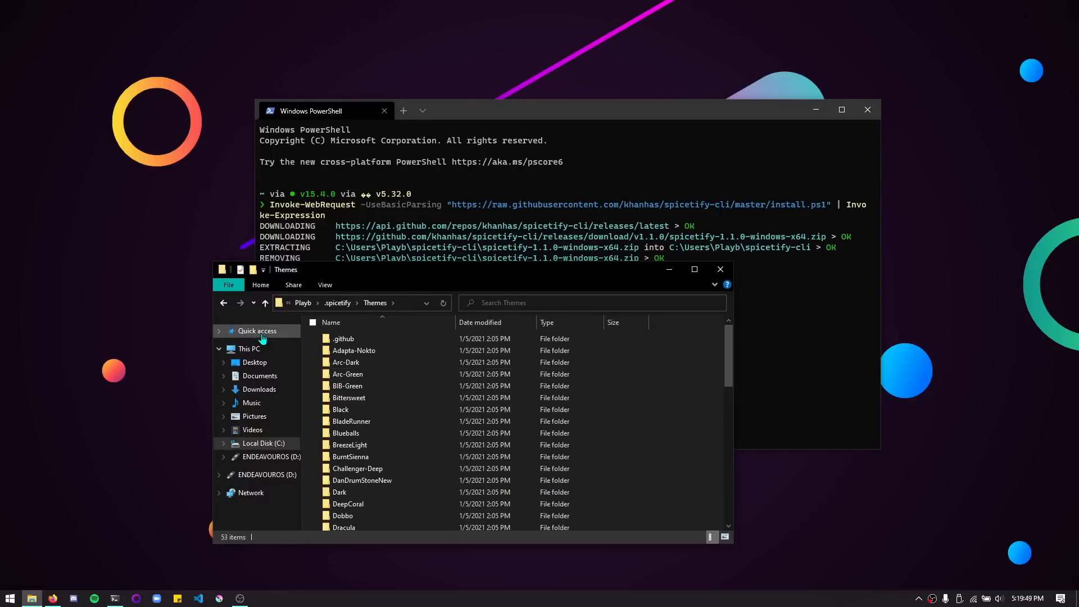
scroll("down", 3)
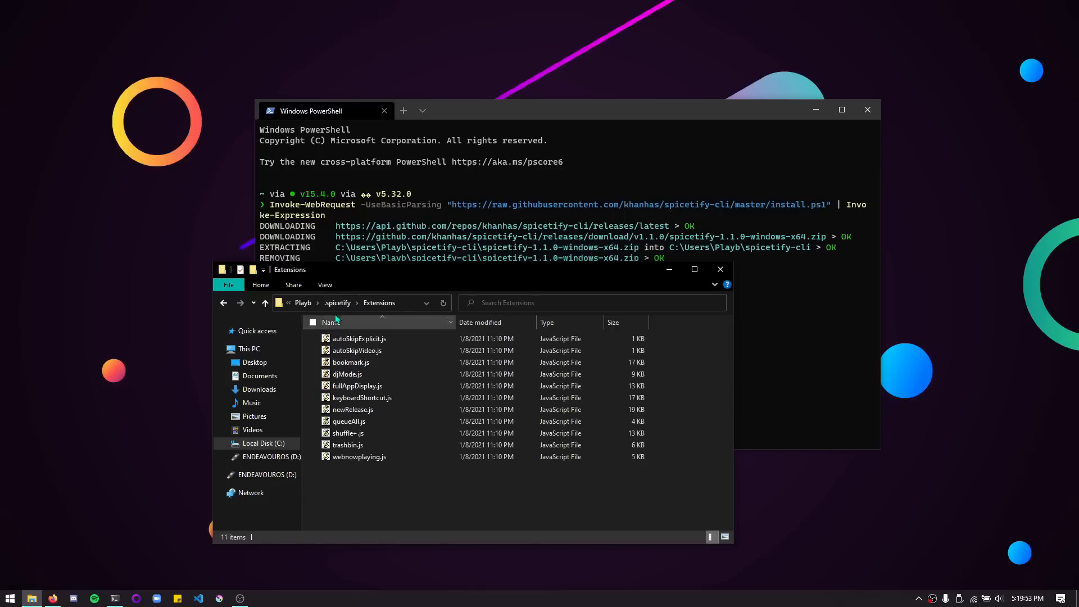
Step: Look inside the Backup subfolder and return to the .spicetify top level
left_click(337, 303)
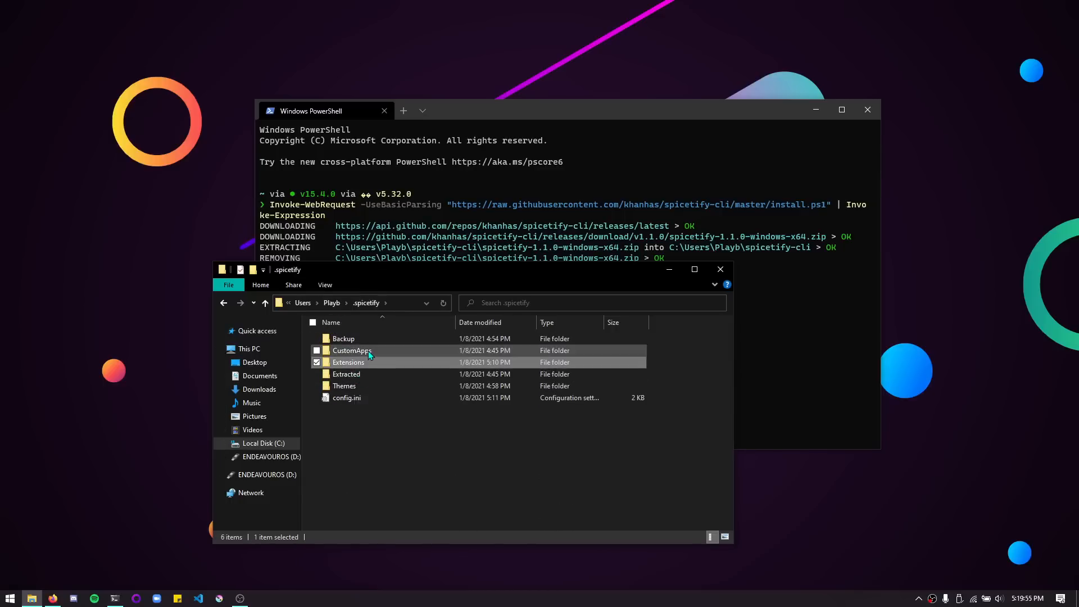
double_click(344, 338)
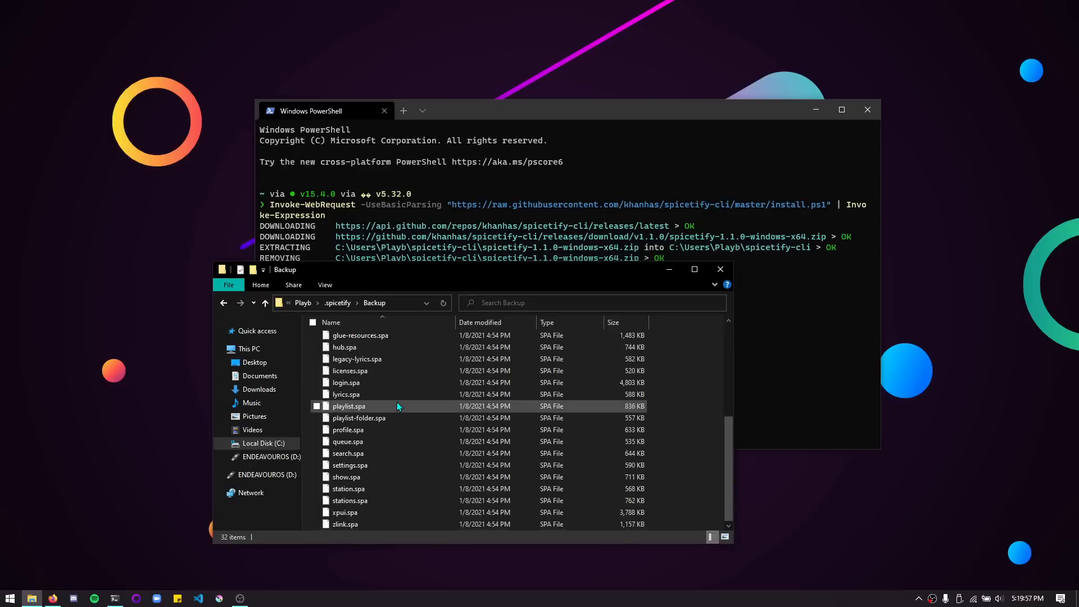
left_click(338, 302)
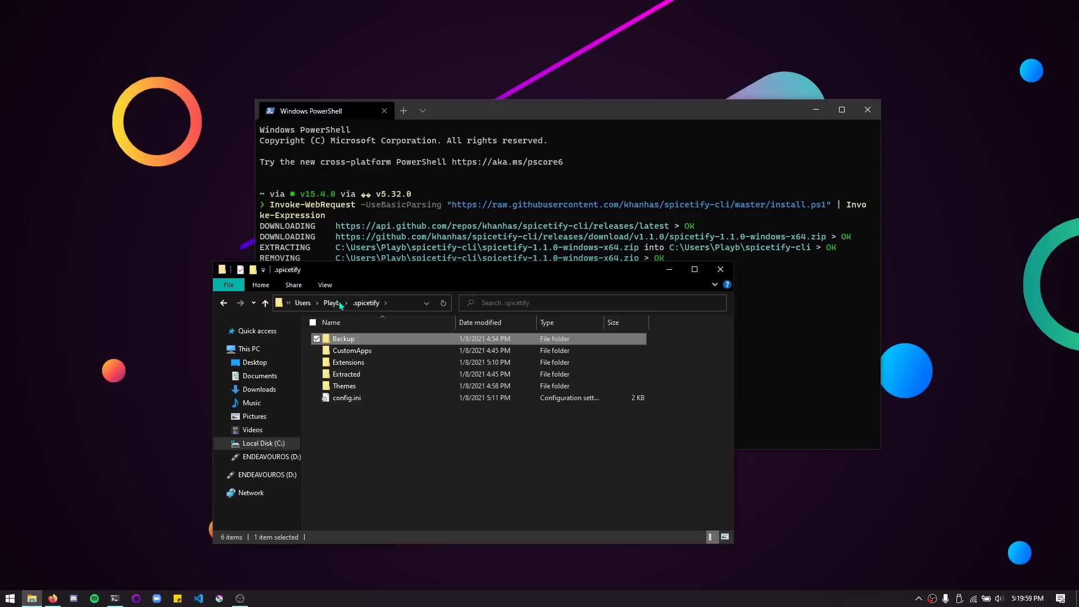
mouse_move(459, 281)
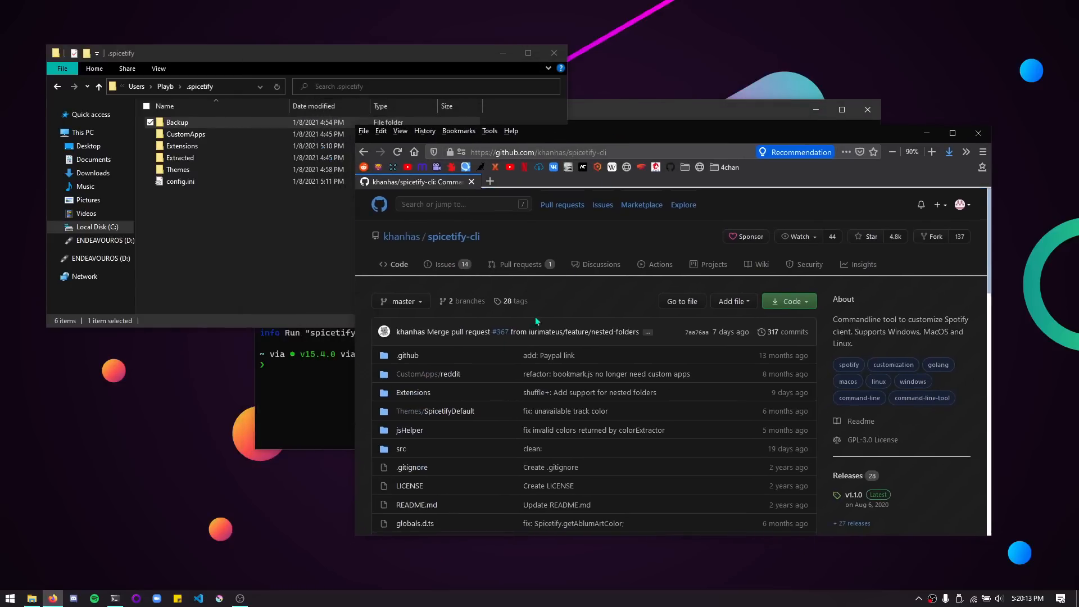
mouse_move(413, 392)
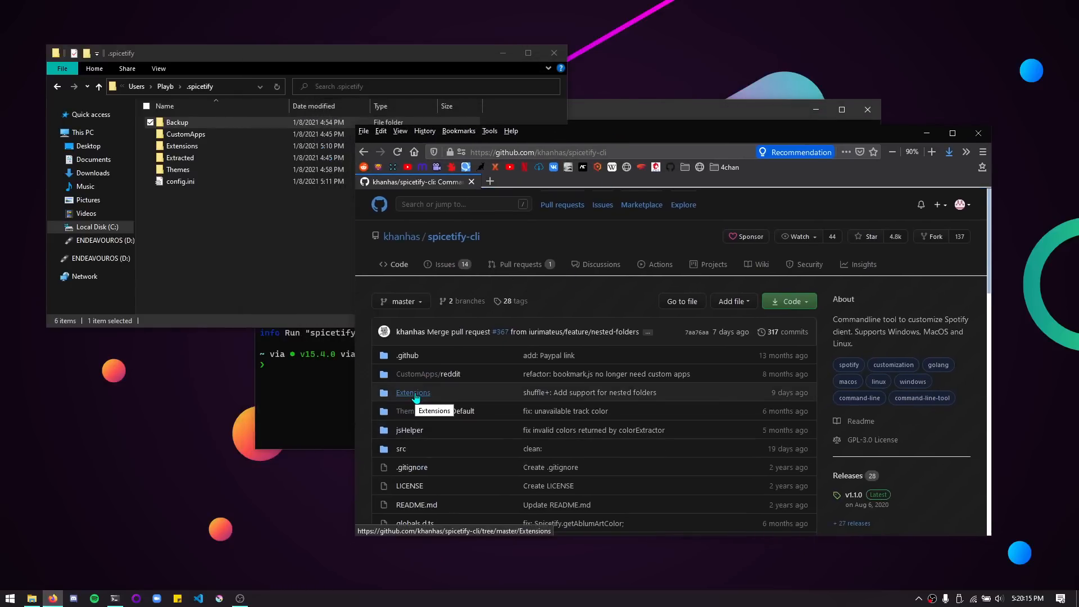
Step: View the repo's Extensions folder on GitHub, then open the local config.ini in Notepad
left_click(412, 392)
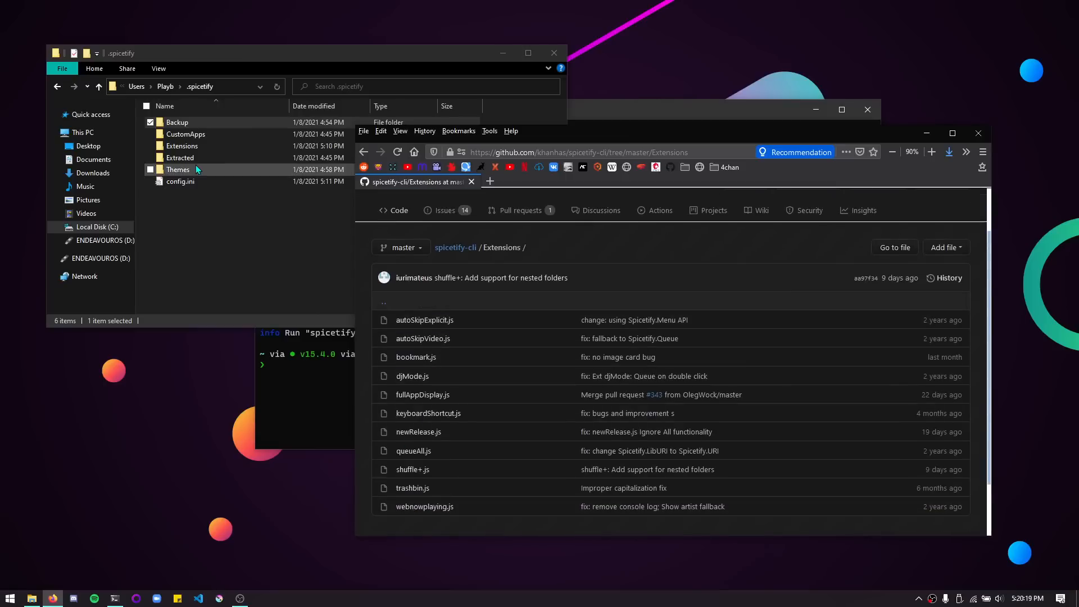
double_click(181, 146)
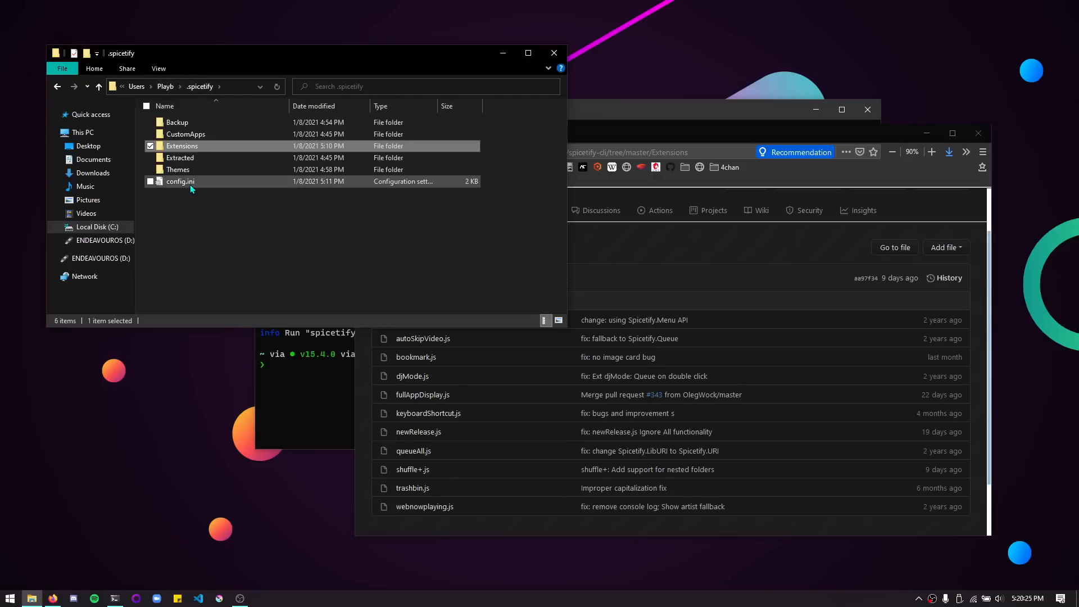
double_click(180, 181)
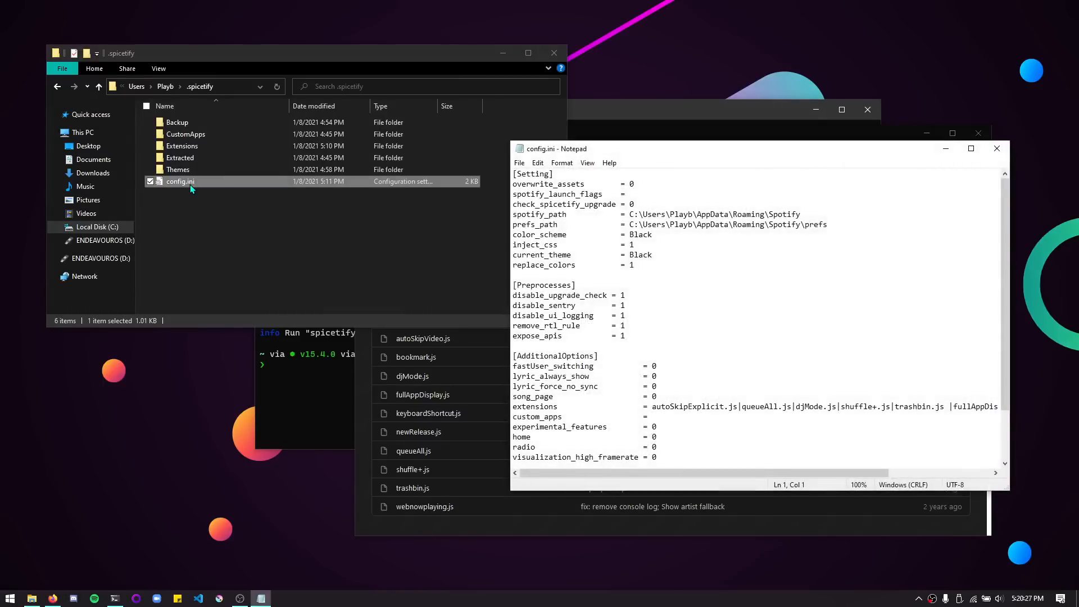
Step: Read config.ini's settings and extensions line, with the local Extensions folder listed in Explorer
scroll("down", 3)
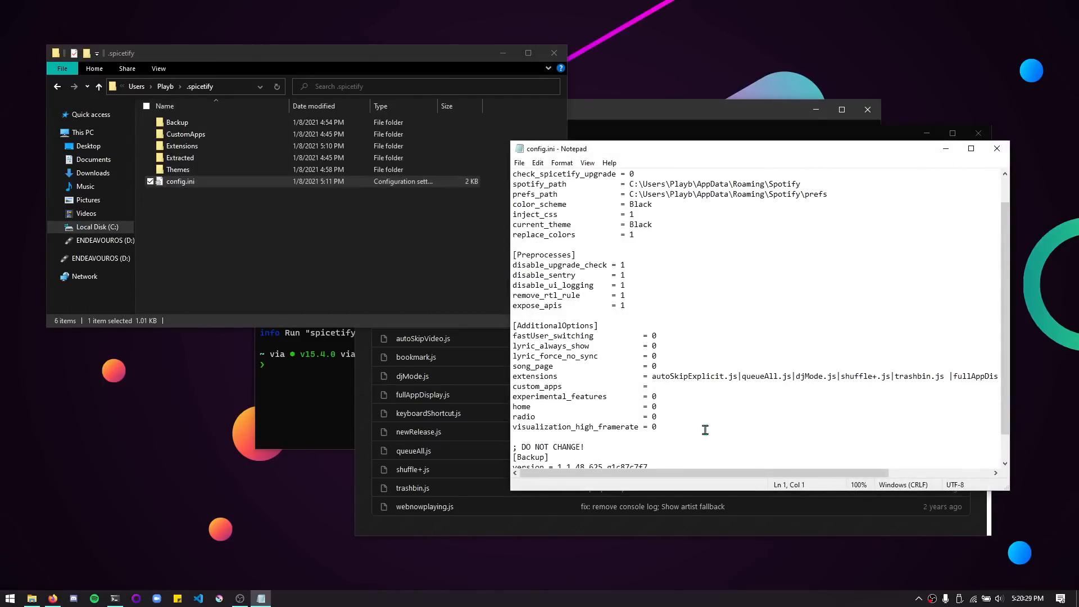
mouse_move(635, 377)
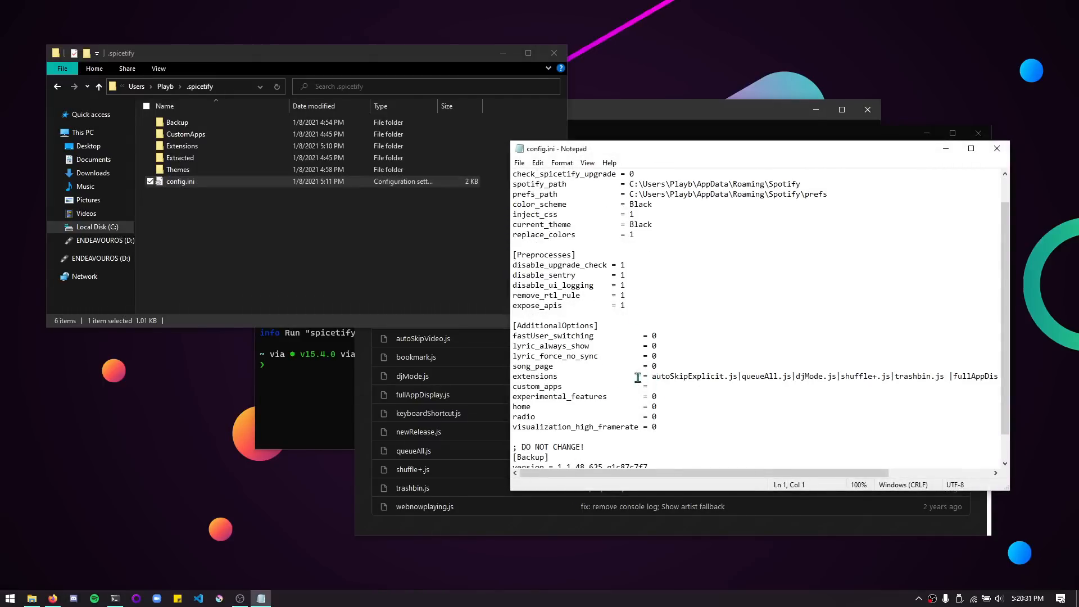
double_click(181, 146)
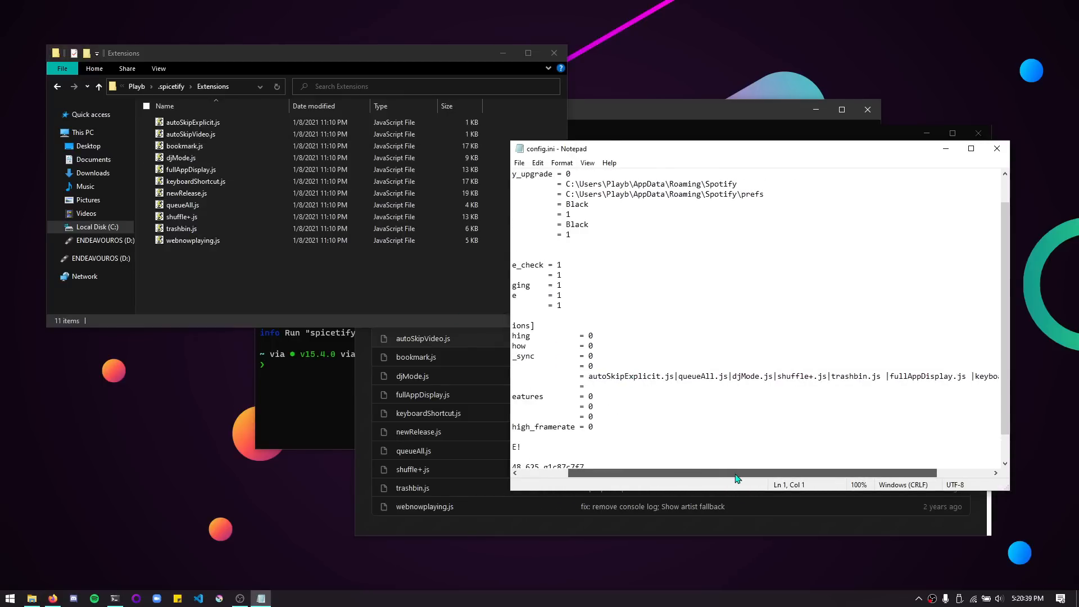
scroll("right", 3)
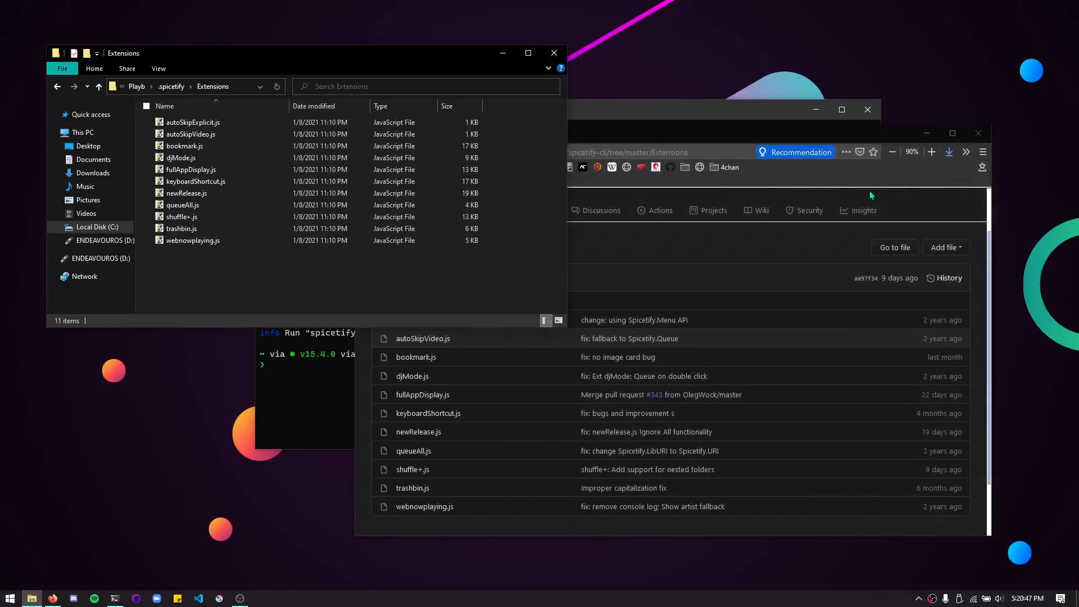
mouse_move(504, 53)
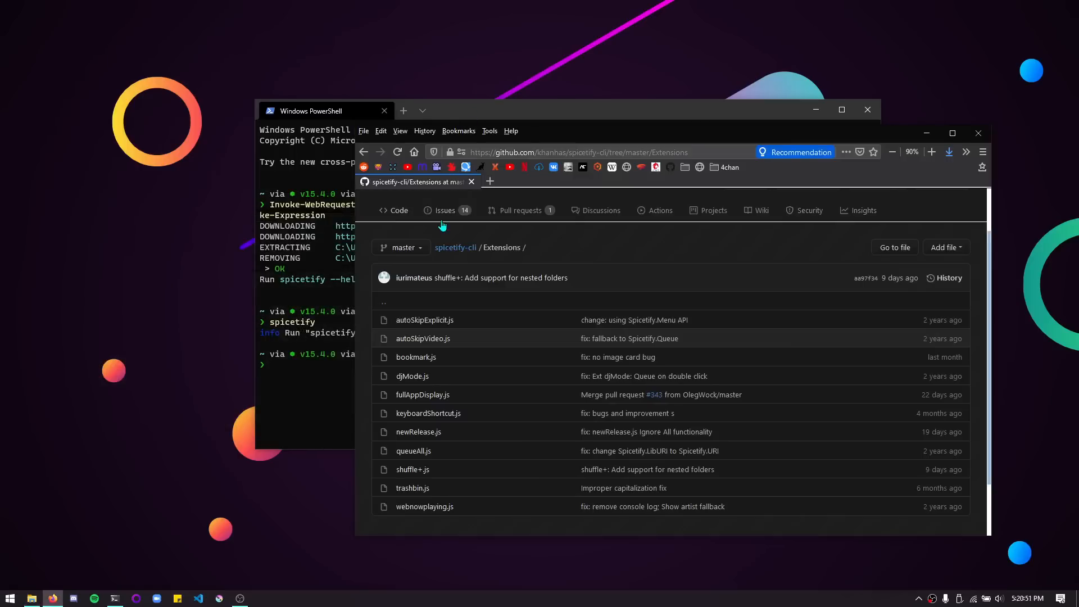
Step: Browse the repo's Themes/SpicetifyDefault folder and the Customization wiki to the community spicetify-themes repository
left_click(456, 247)
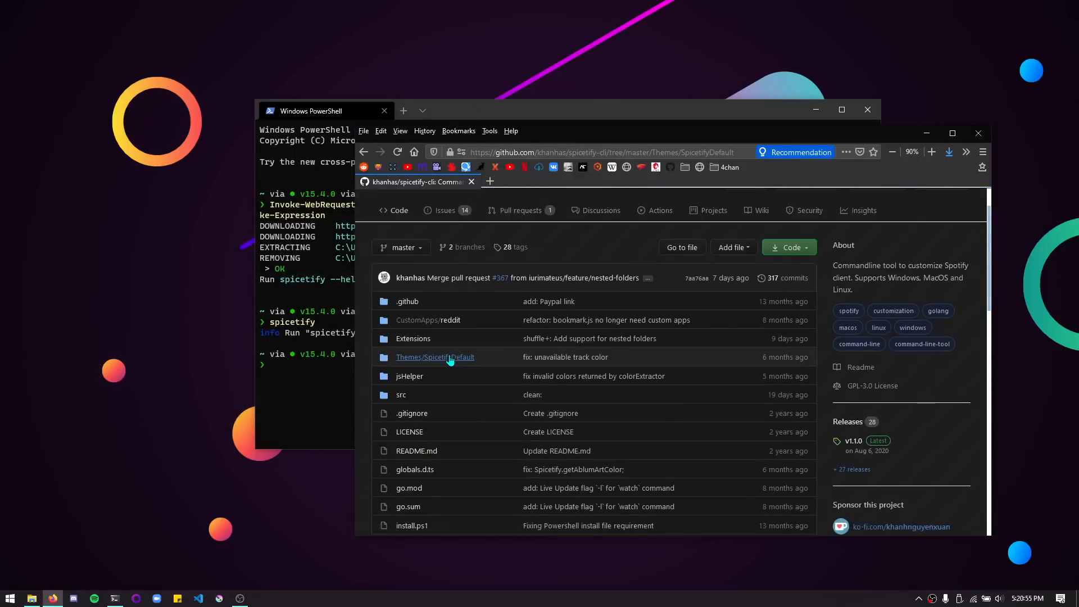
left_click(434, 356)
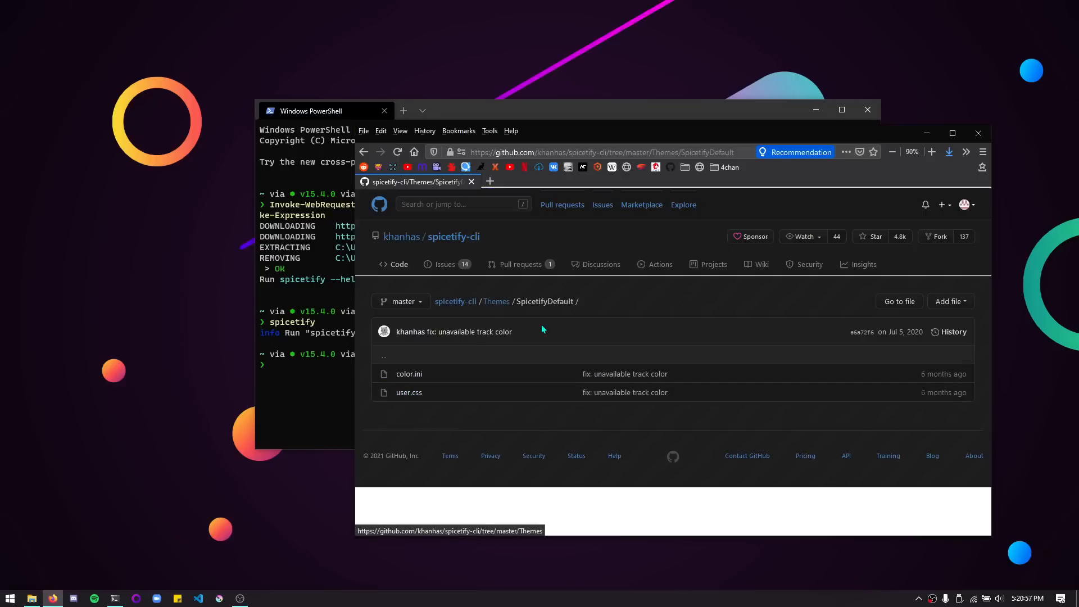
left_click(495, 301)
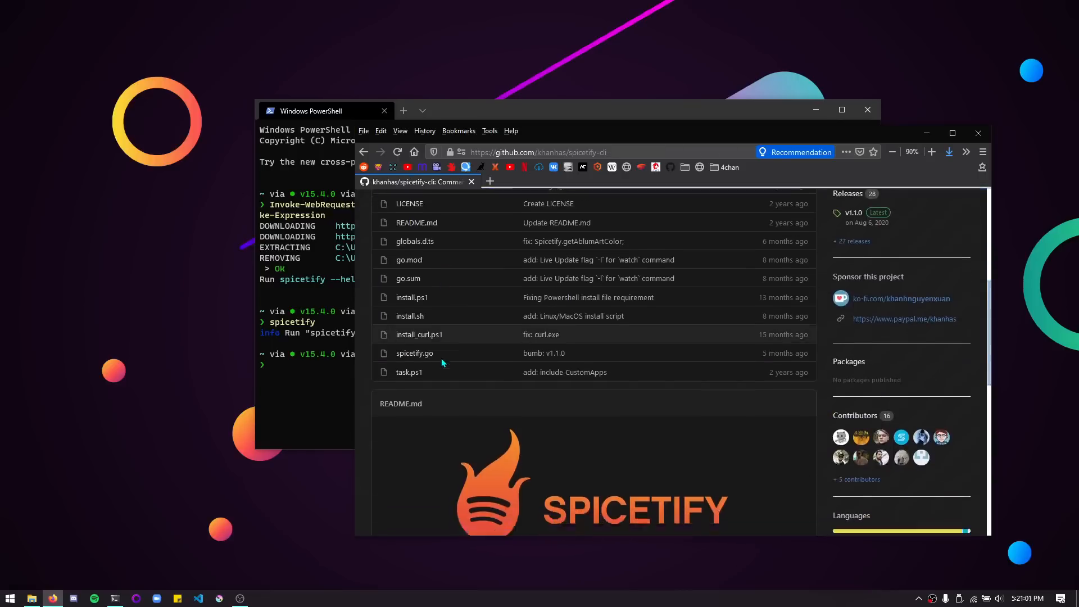
scroll("down", 3)
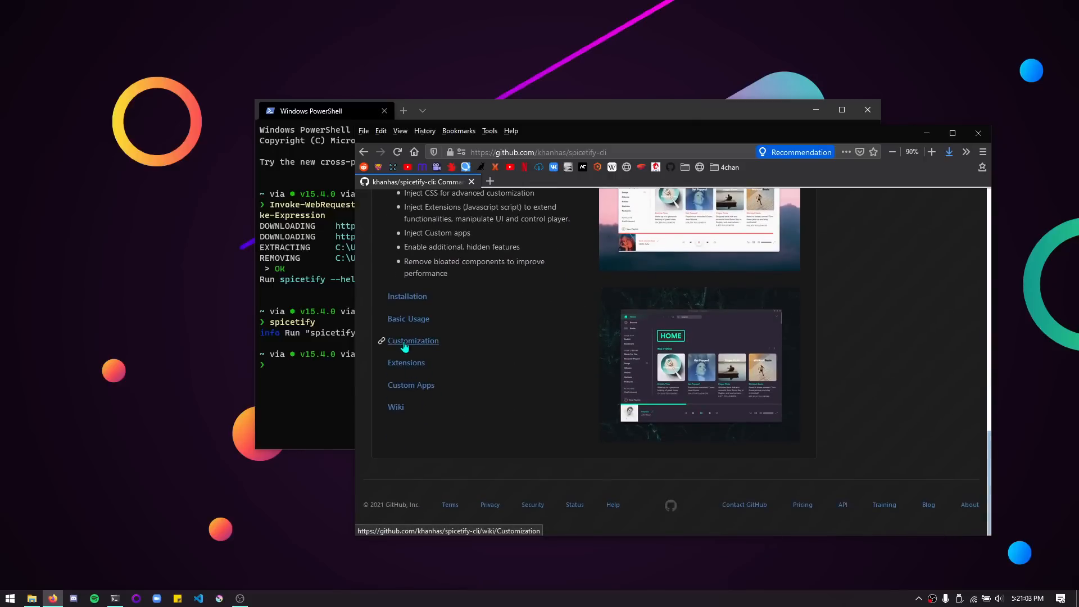
left_click(412, 340)
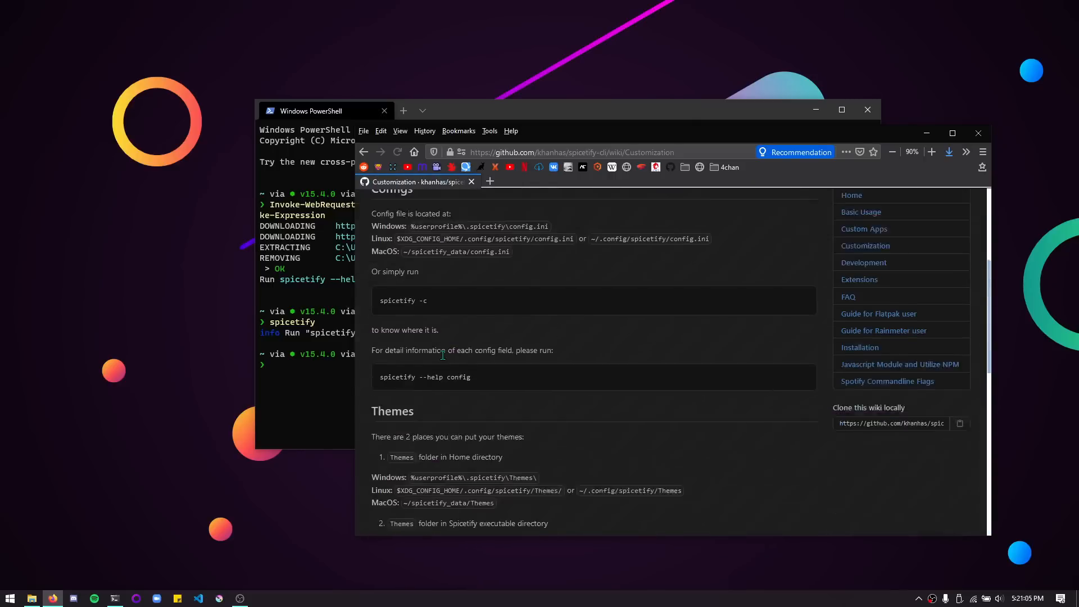
scroll("down", 3)
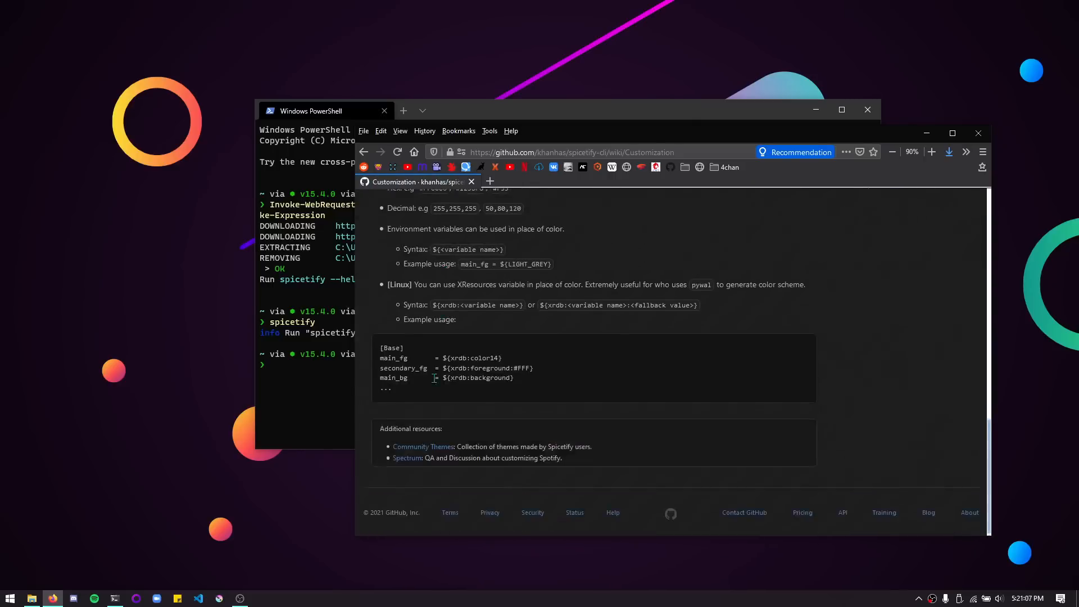
left_click(423, 446)
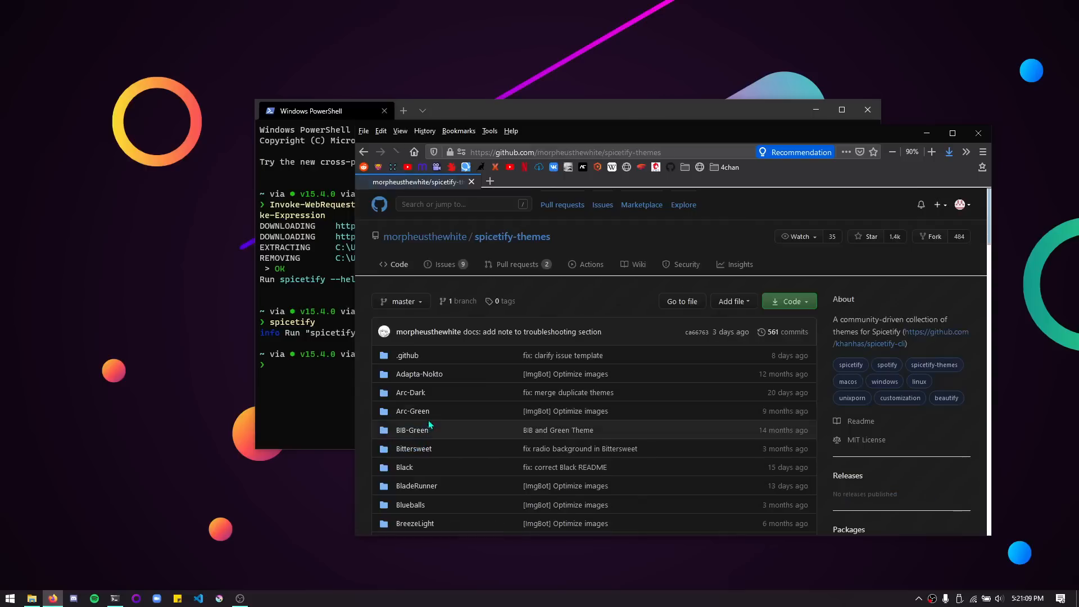
scroll("down", 3)
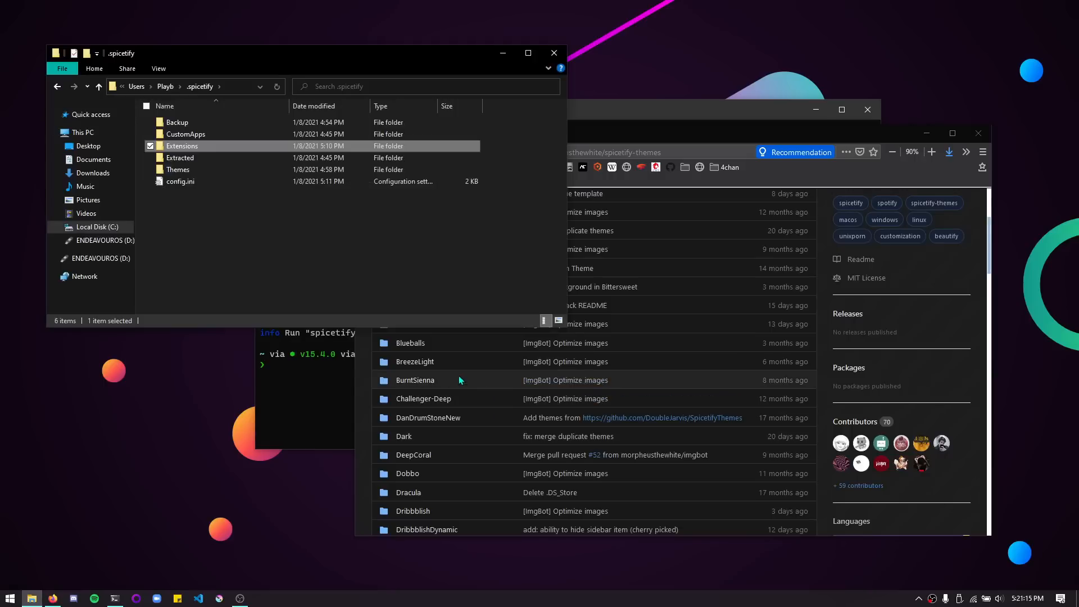
Step: Open the local Themes folder inside .spicetify in Explorer
left_click(177, 170)
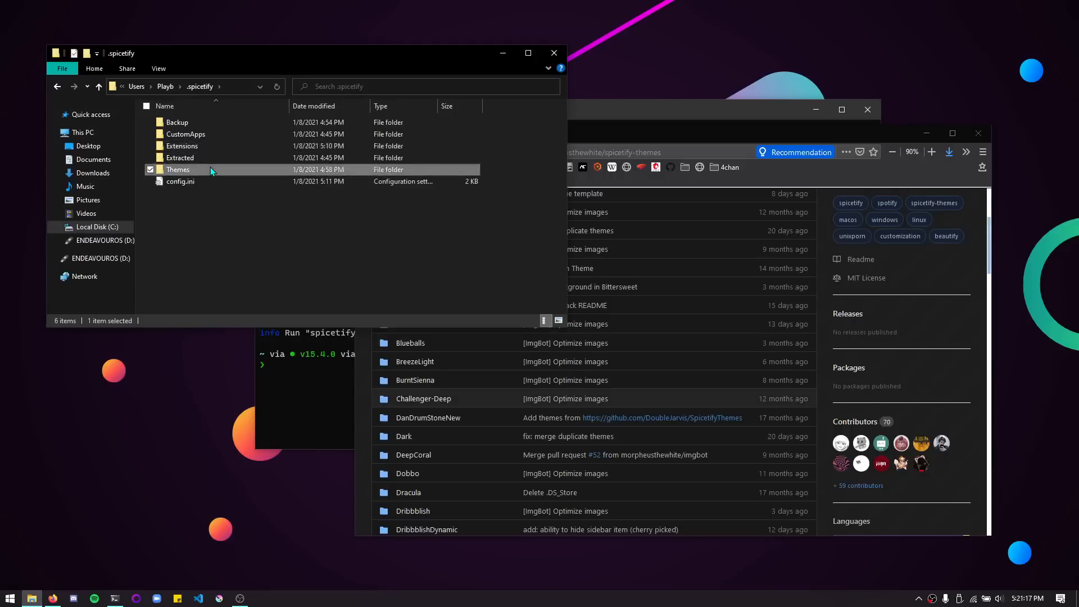
double_click(178, 170)
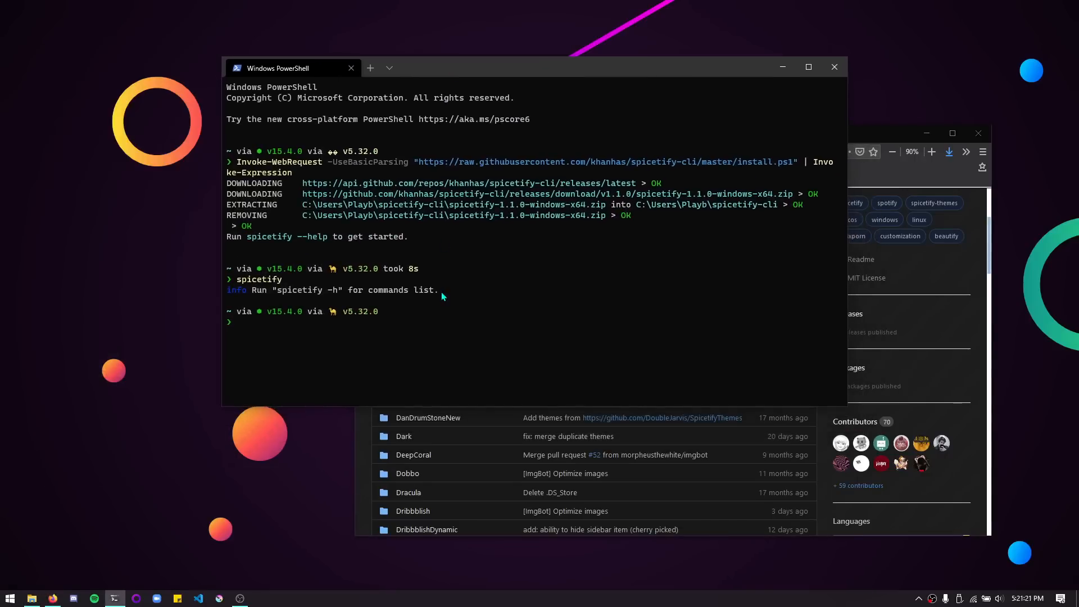
Step: Start a spicetify config current_theme command and scroll the Themes folder to find OutrunDark
type("sp")
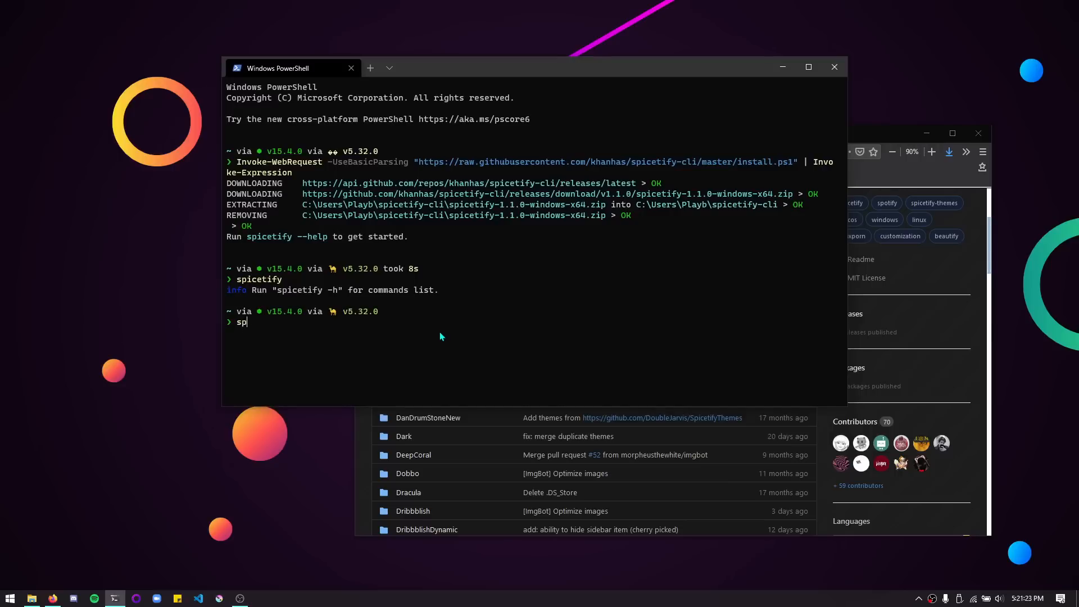
type("icetifyh")
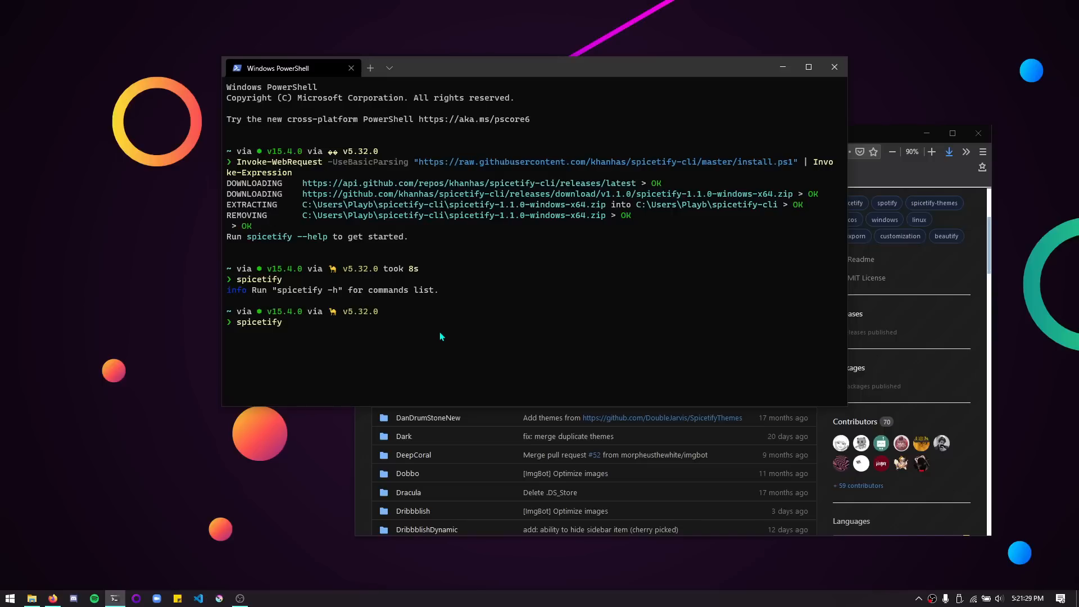
type("config extensions")
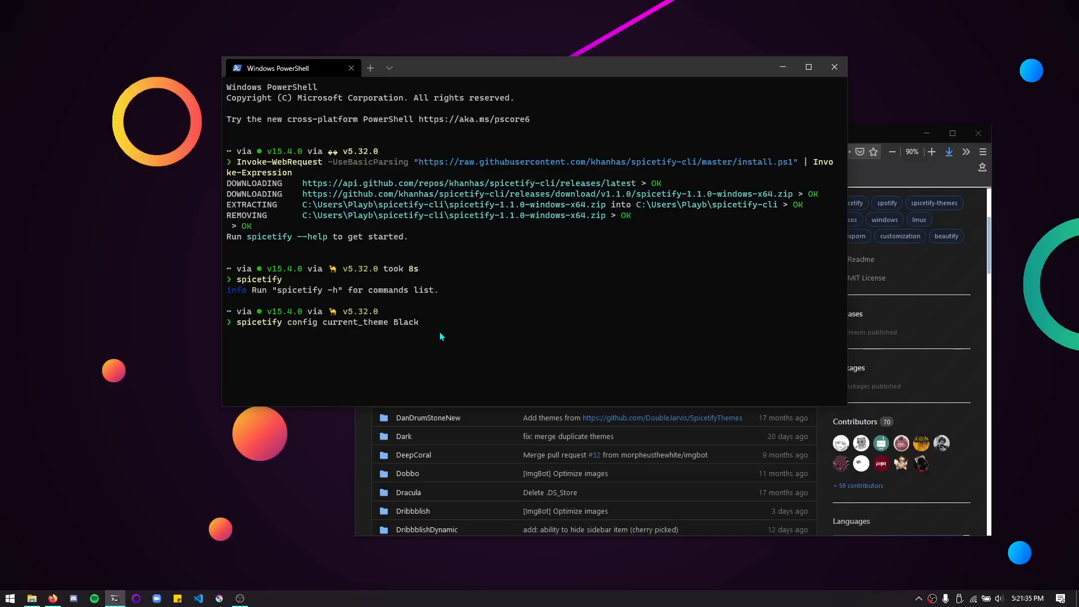
left_click(32, 597)
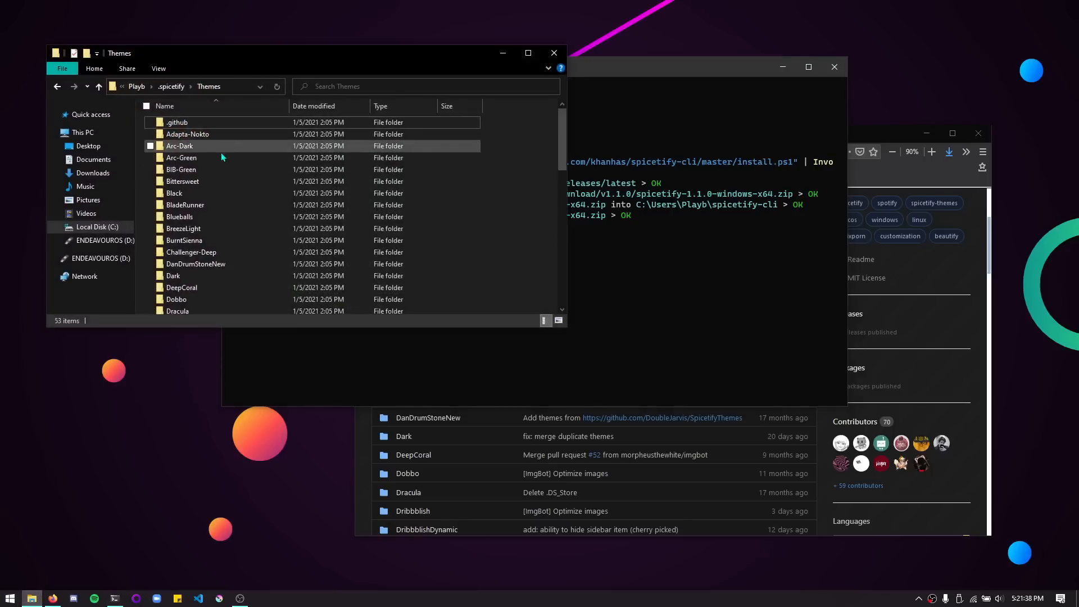
scroll("down", 3)
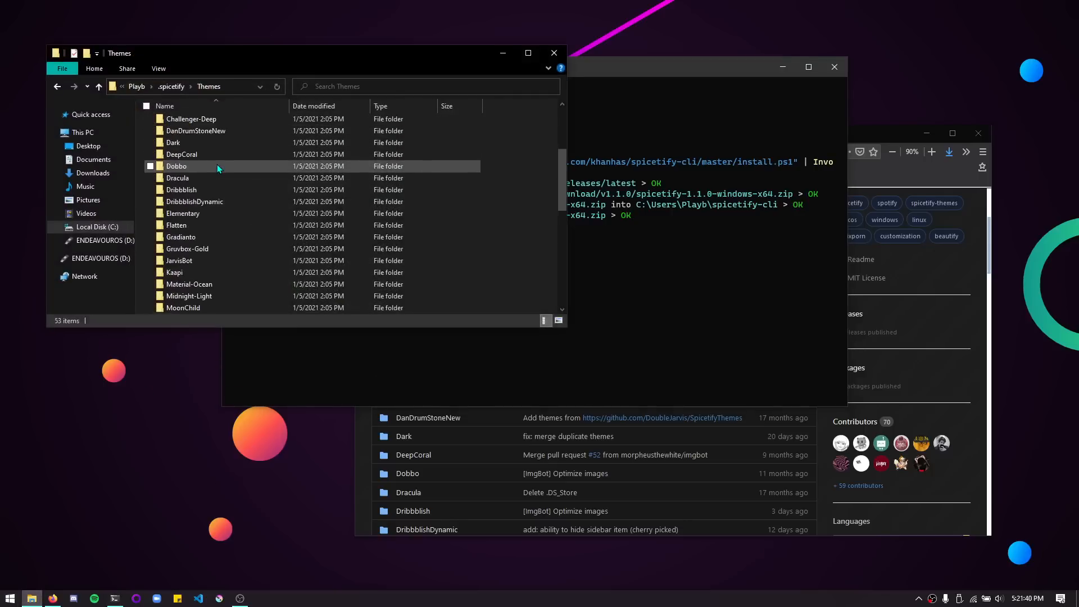
scroll("down", 3)
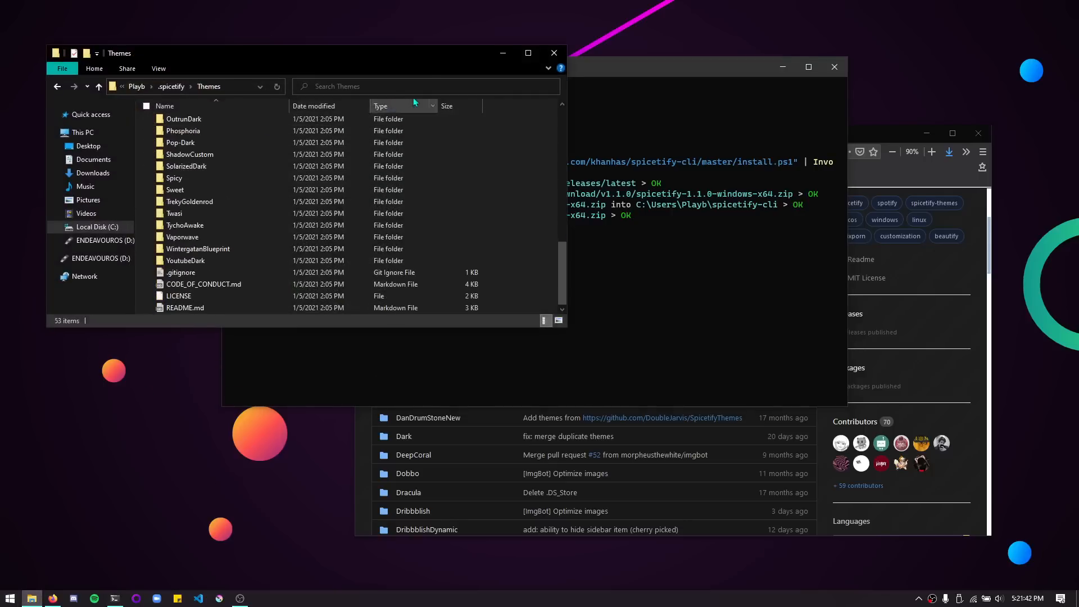
Step: Set spicetify's current_theme to OutrunDark
left_click(114, 597)
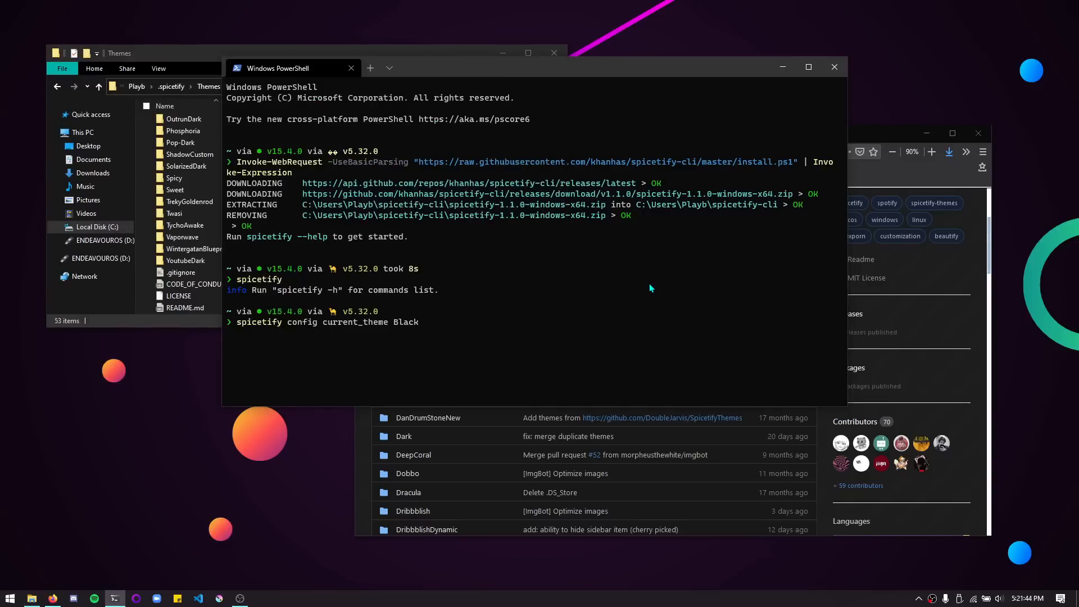
key("BackSpace")
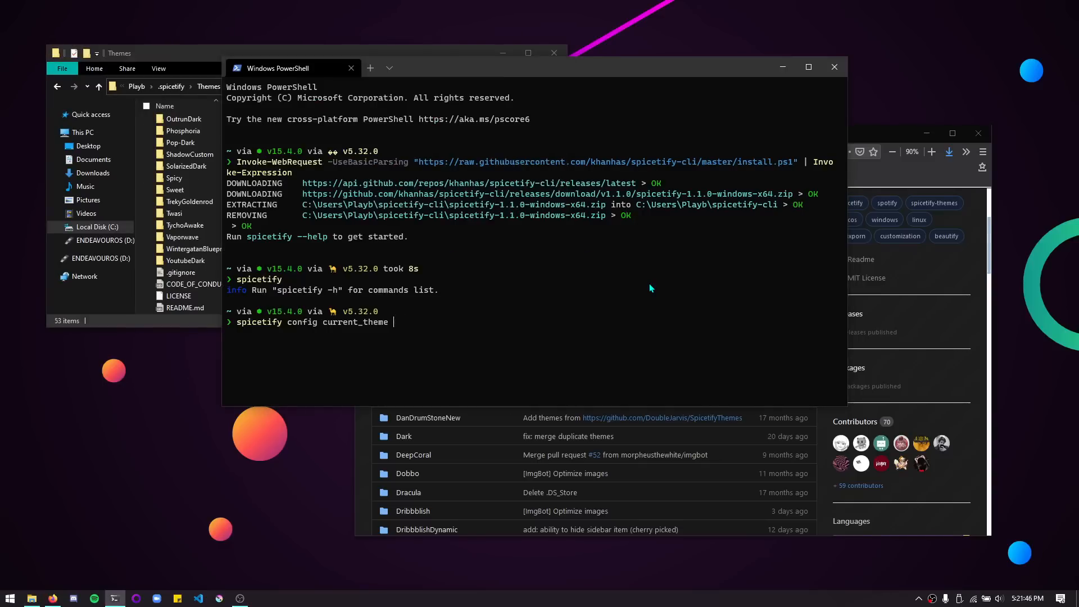
type("Outrun")
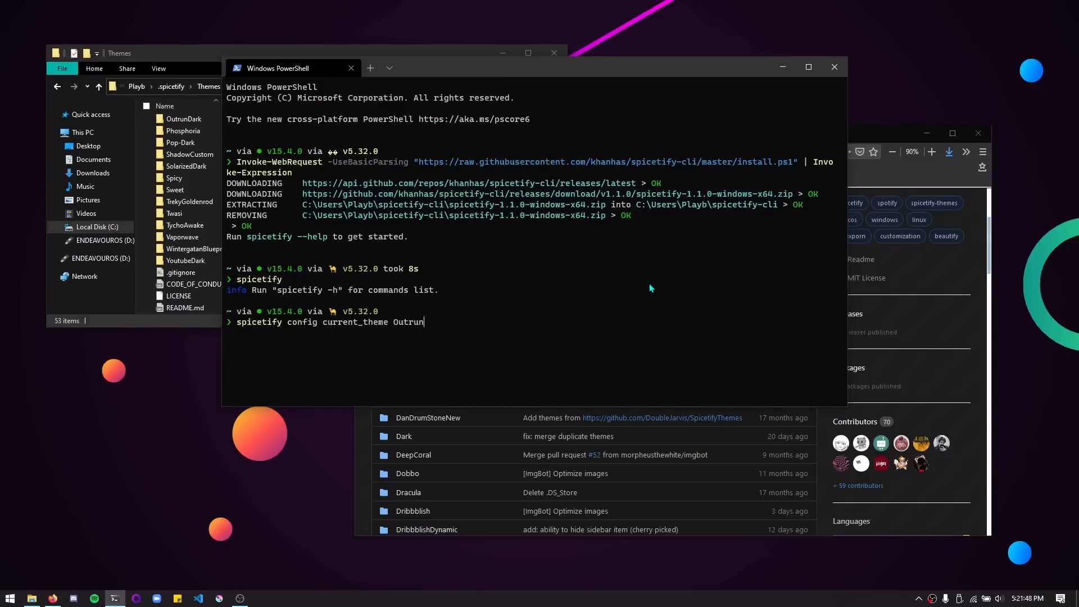
type("Dark")
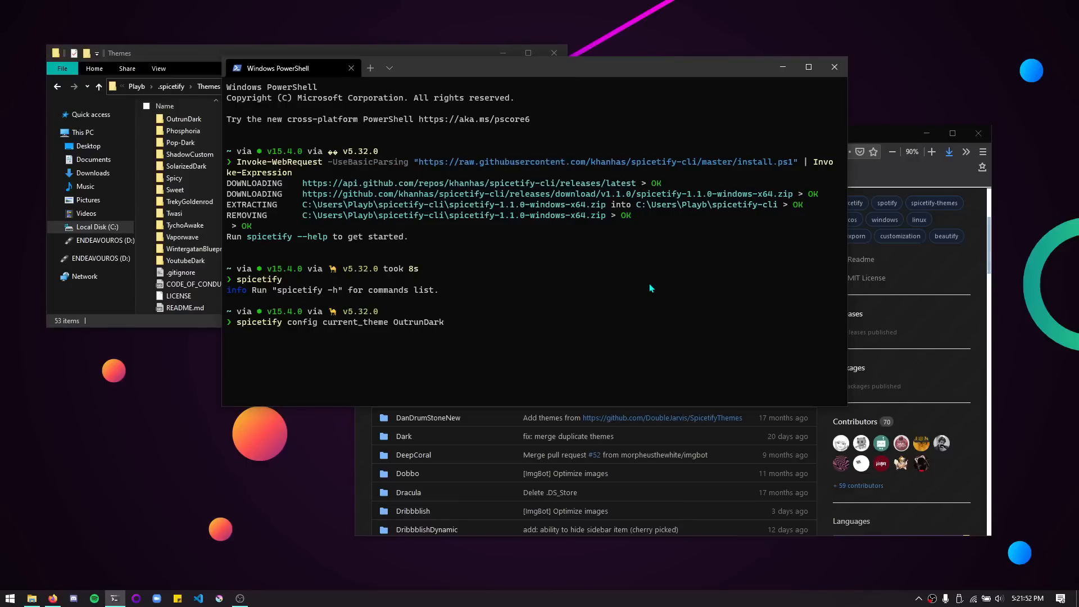
key("Return")
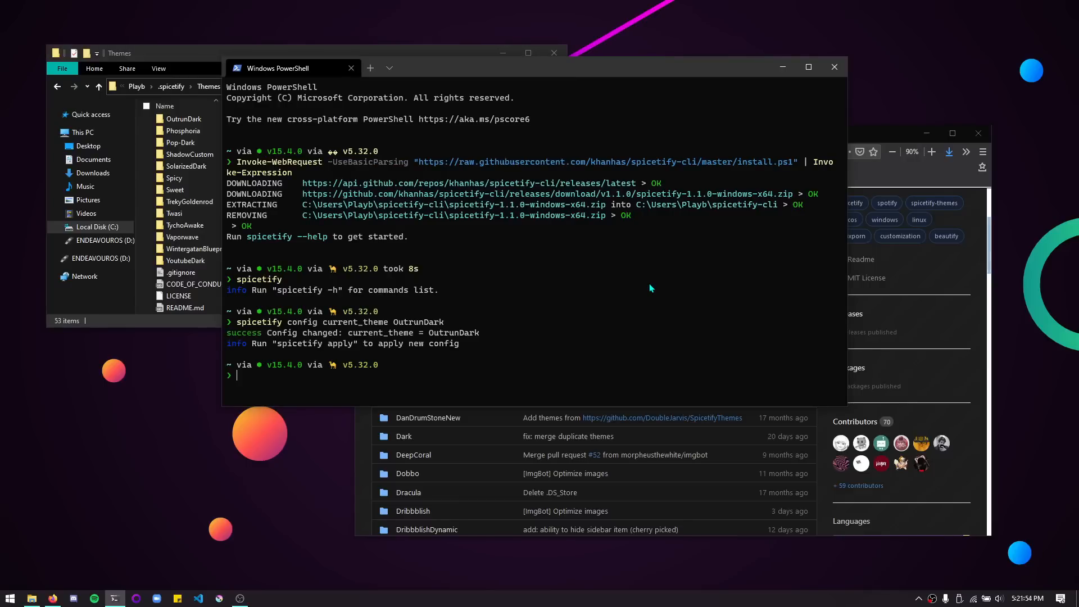
Step: Set spicetify's color_scheme to OutrunDark as well
type("spicetify config current_theme OutrunDark")
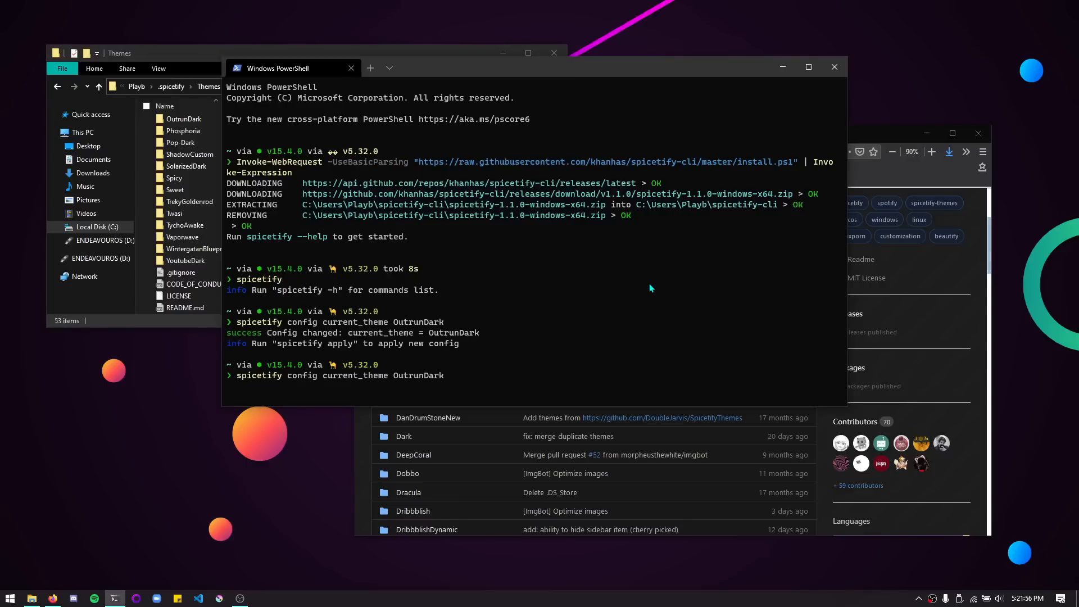
type("c")
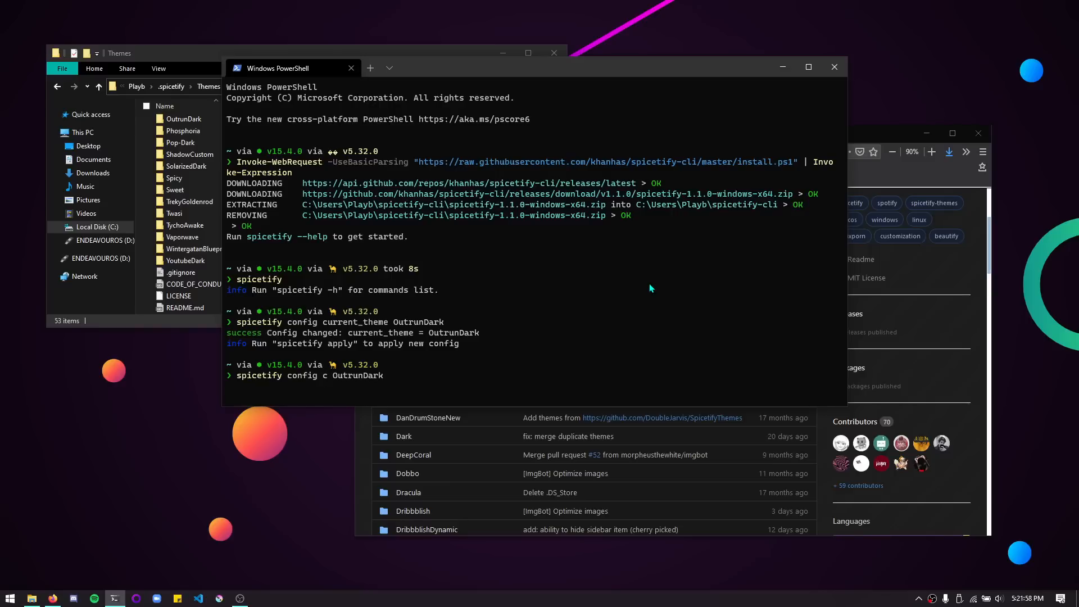
type("spicetify apply")
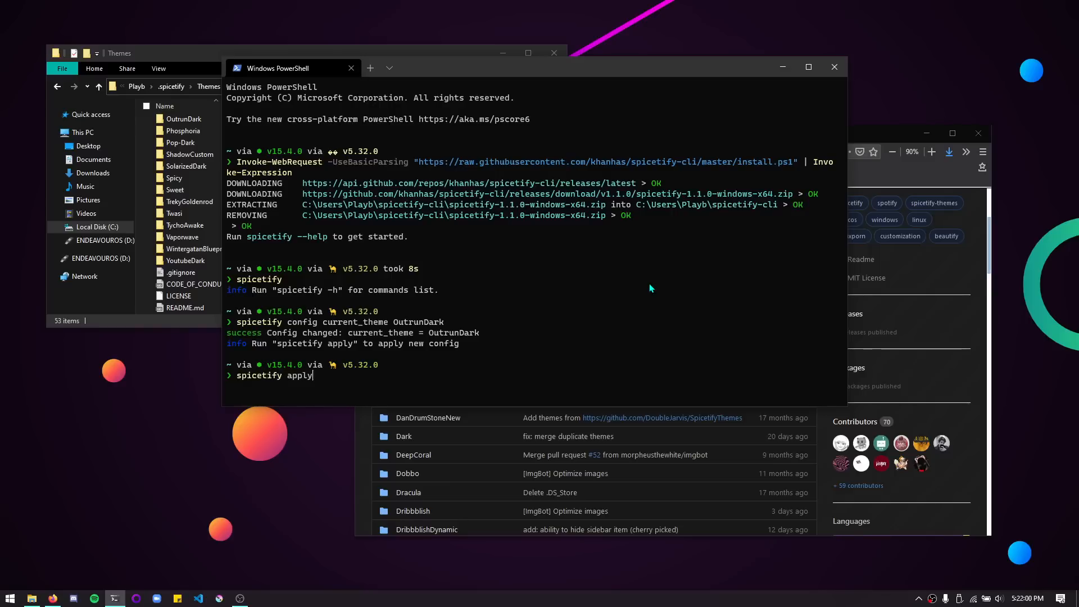
type("spicetify config color_scheme Black")
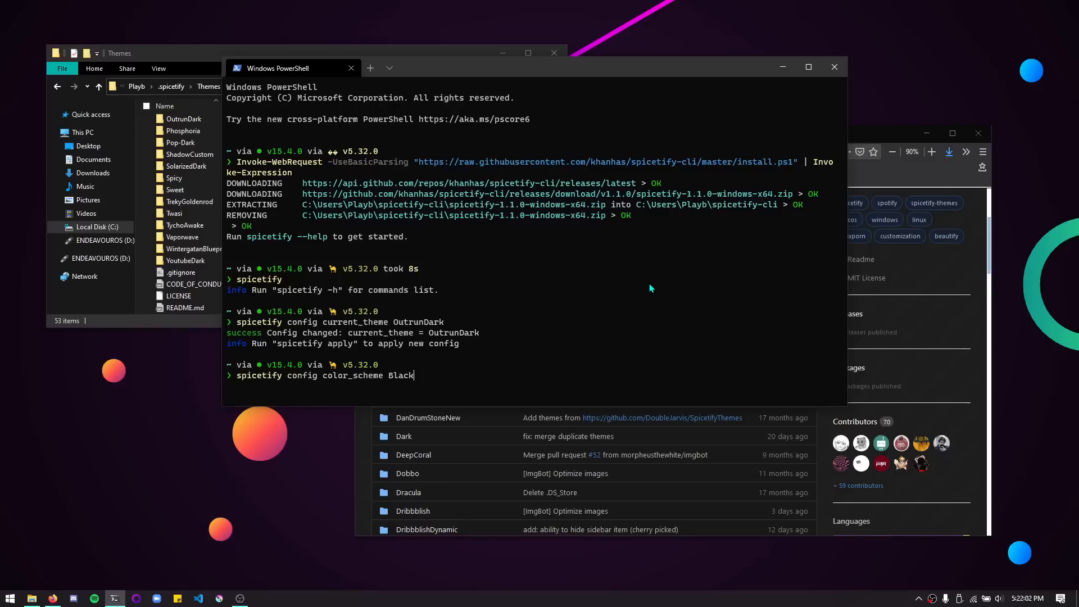
key("Backspace")
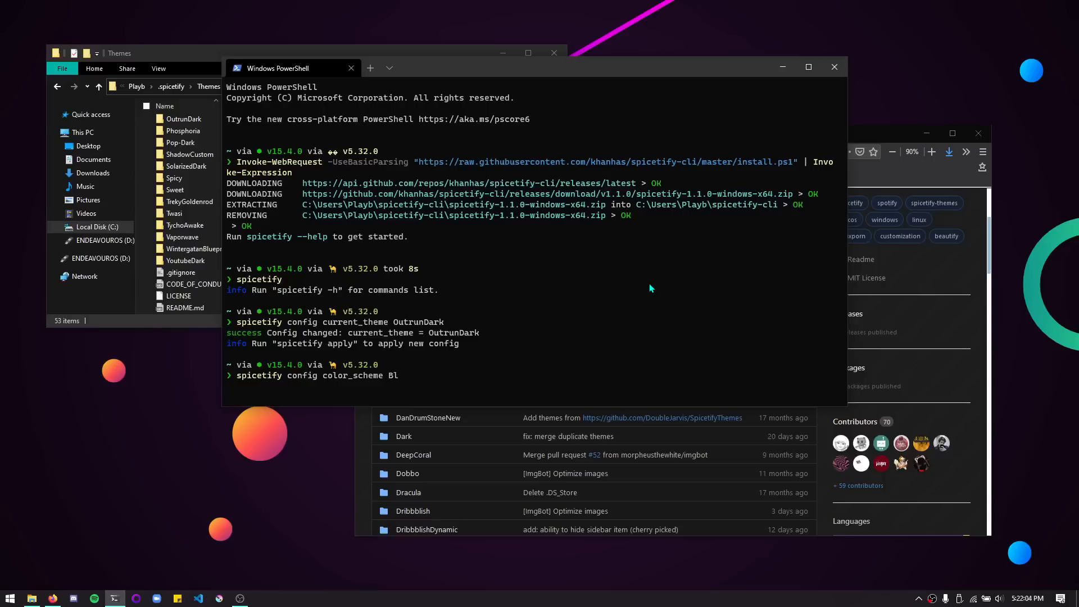
type("Outr")
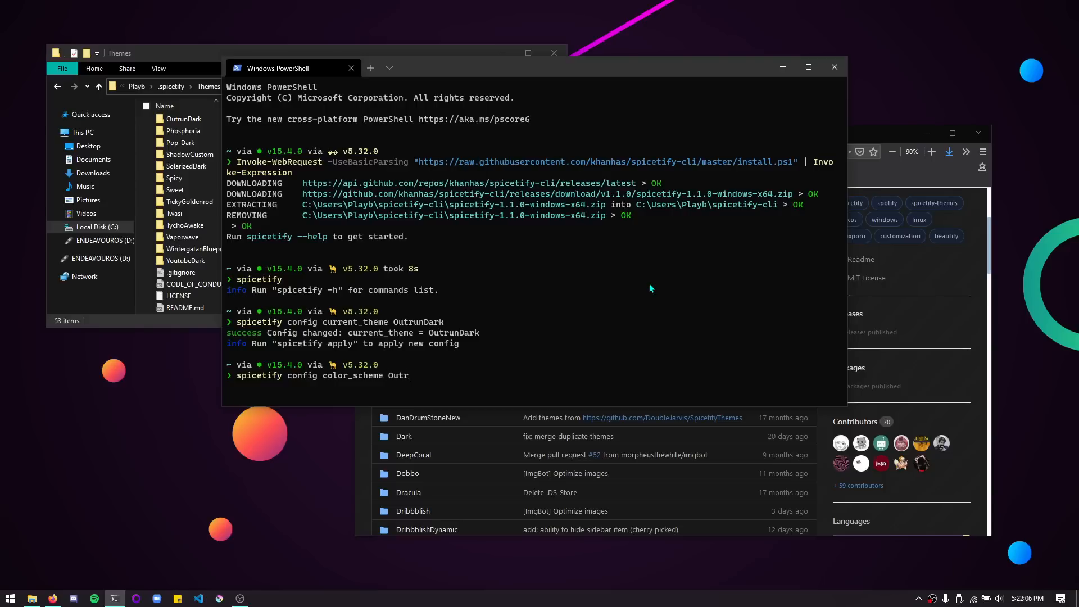
key("Return")
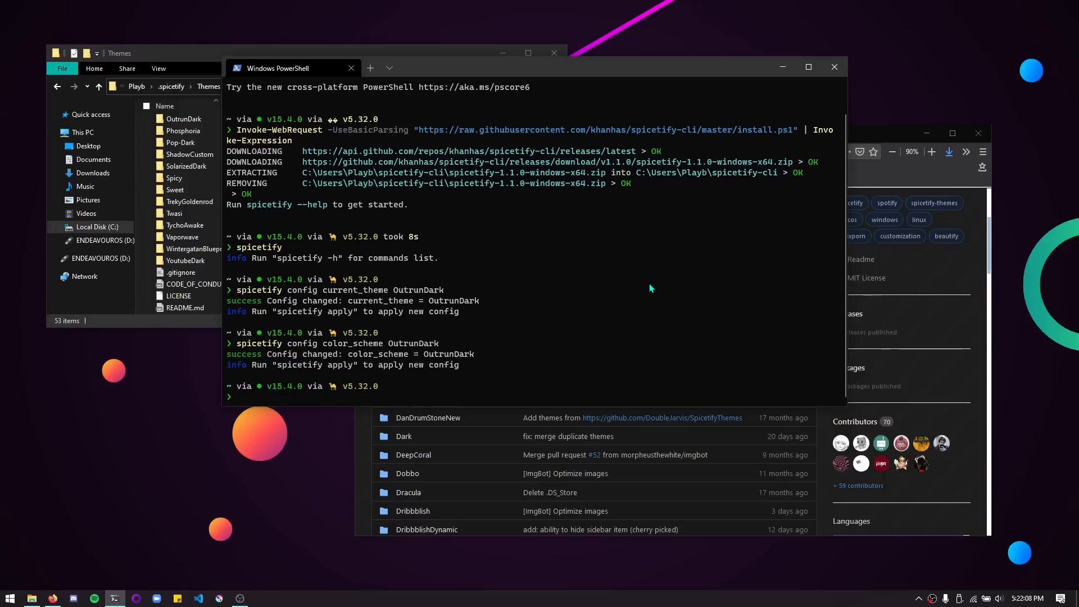
type("sp")
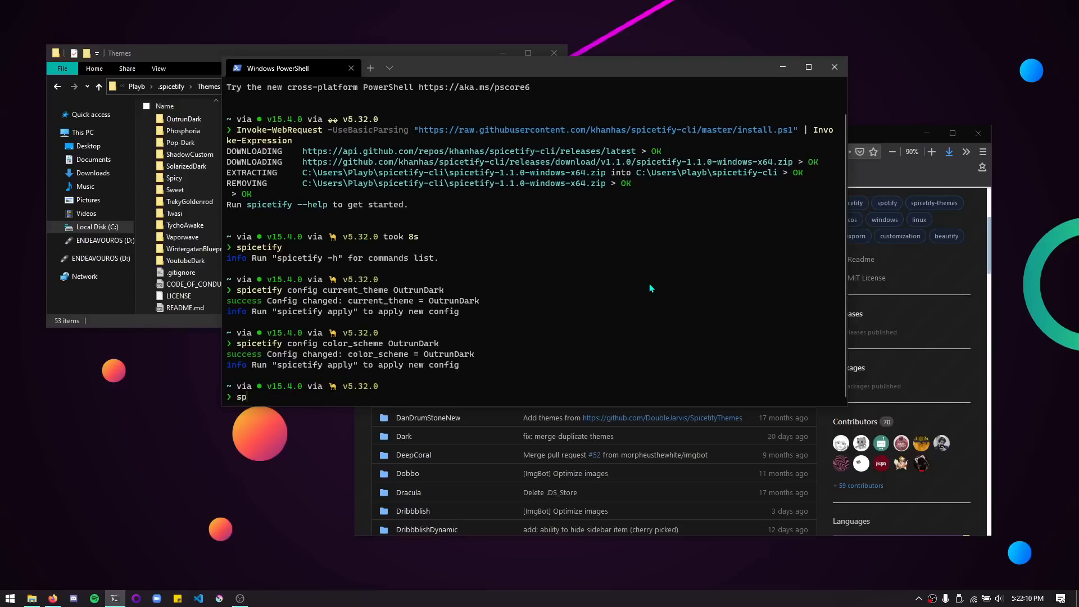
type("icetify")
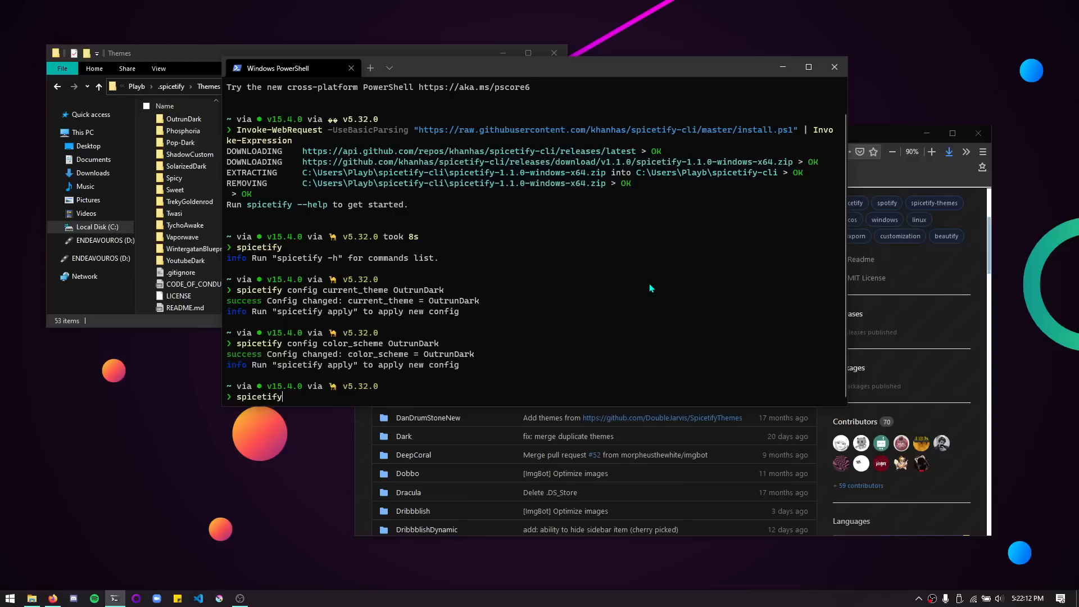
Step: Run spicetify apply so Spotify shows the Restart playlist in the OutrunDark theme
type("apply")
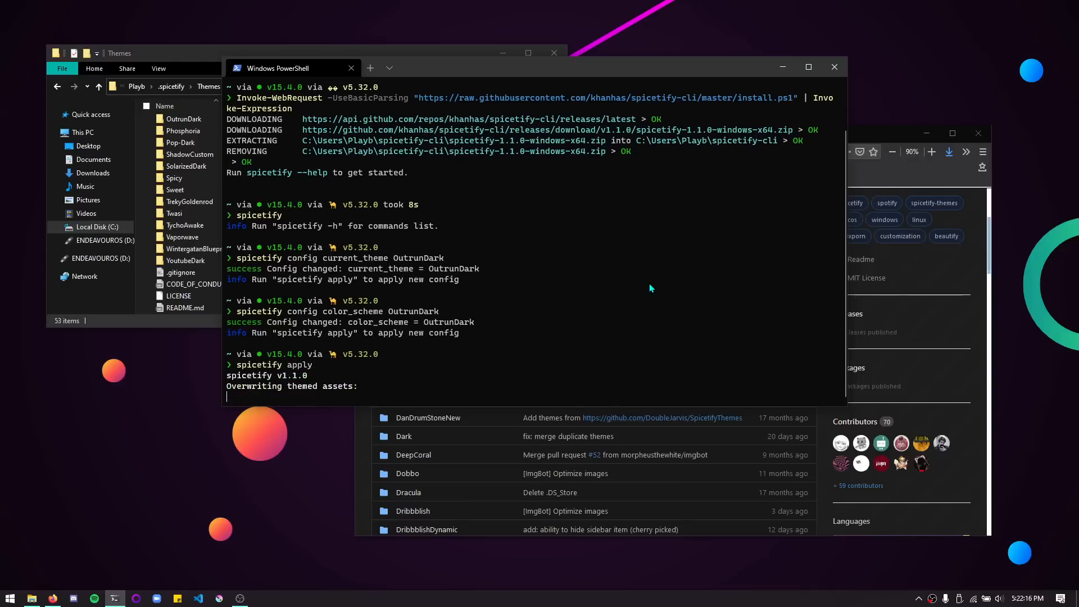
mouse_move(526, 22)
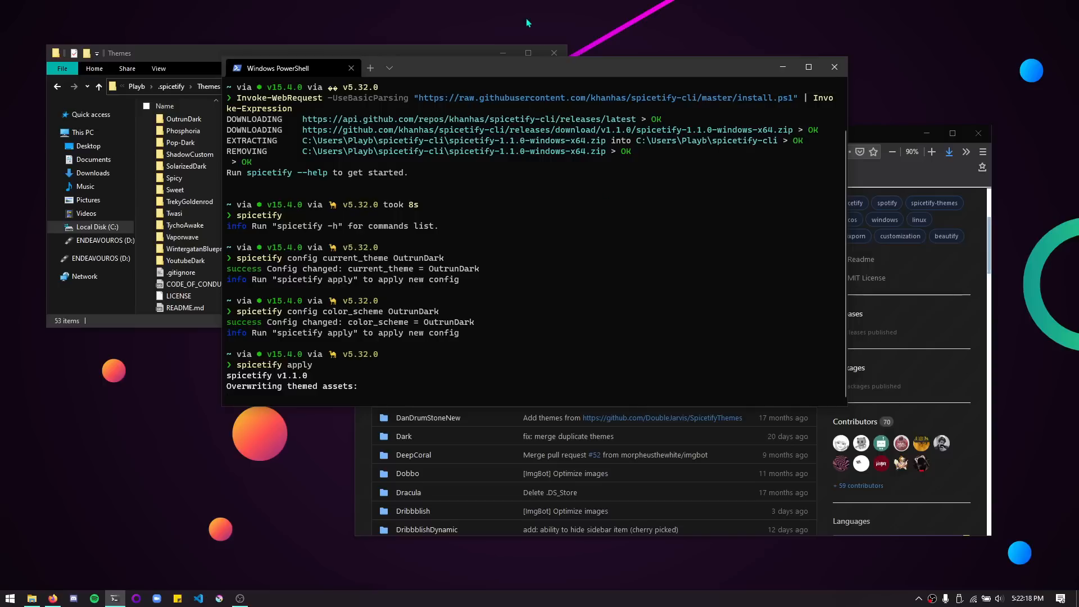
left_click(554, 53)
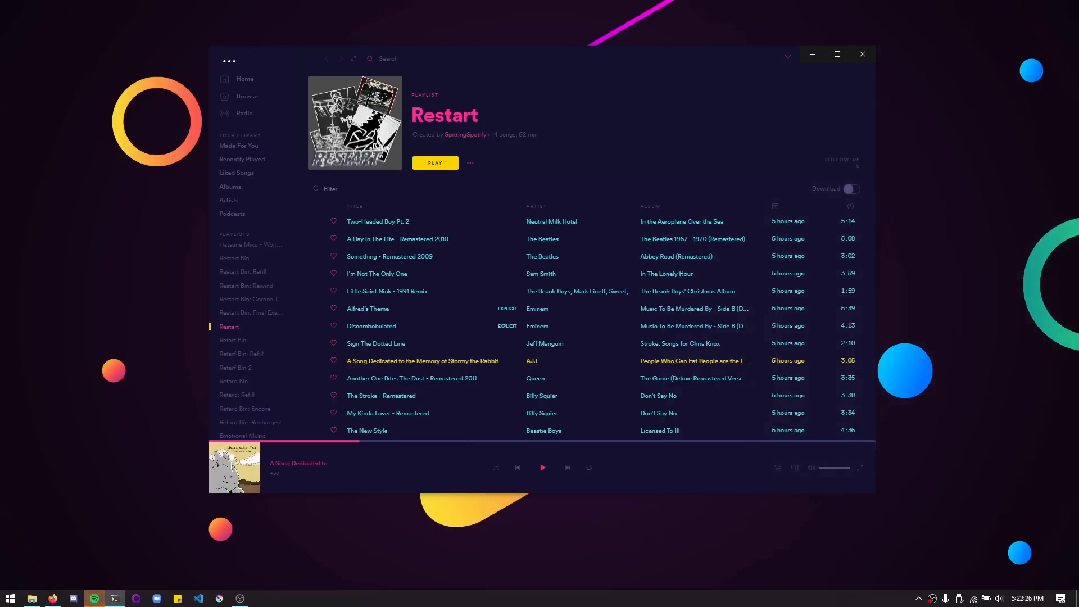
mouse_move(616, 143)
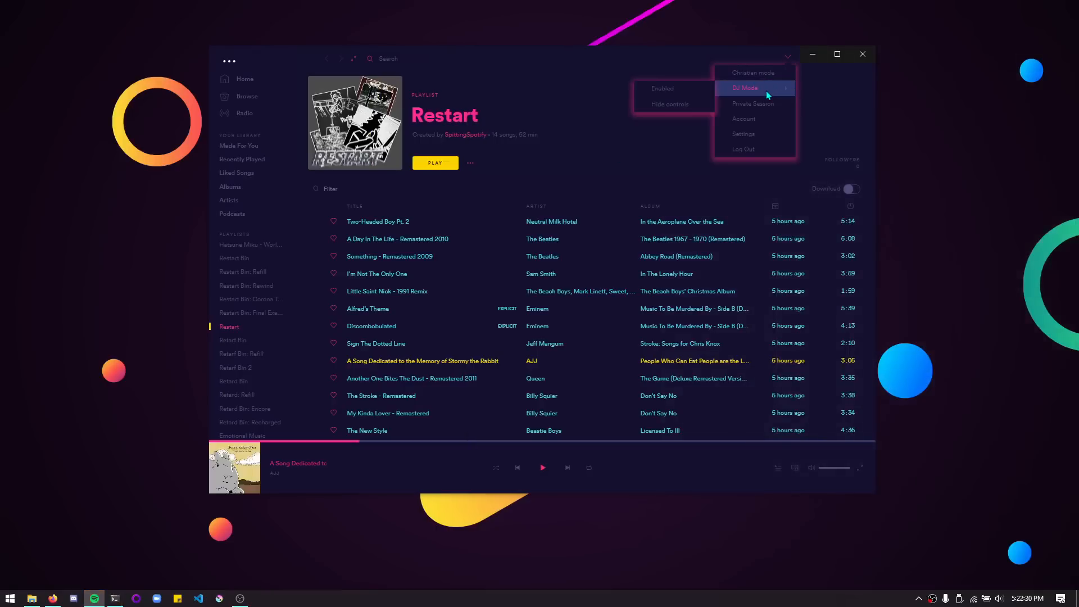
mouse_move(328, 68)
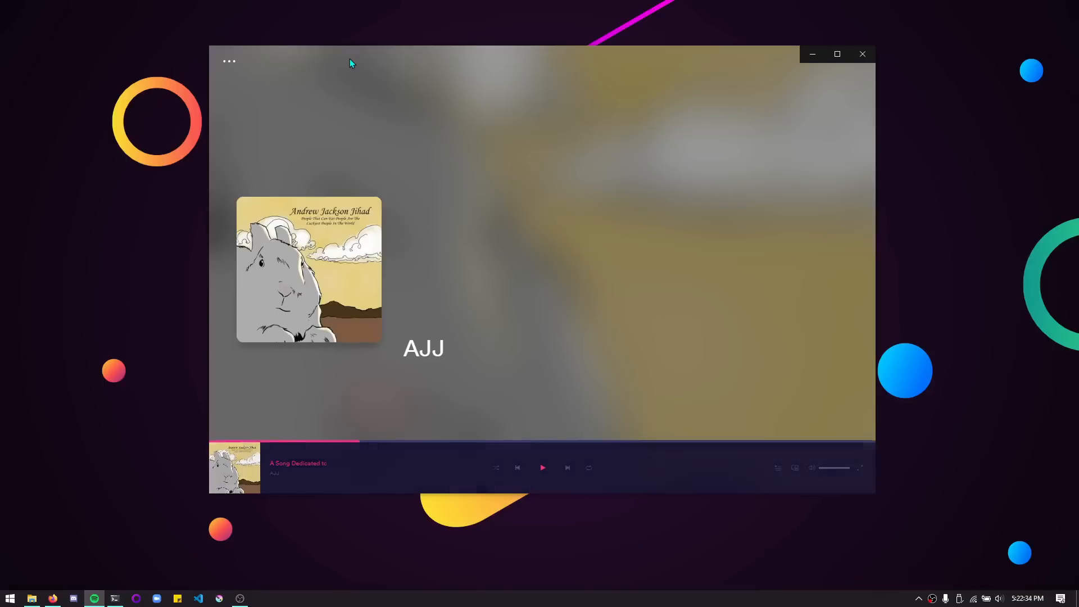
Step: Leave the album-art view and return to the themed Restart playlist
left_click(836, 54)
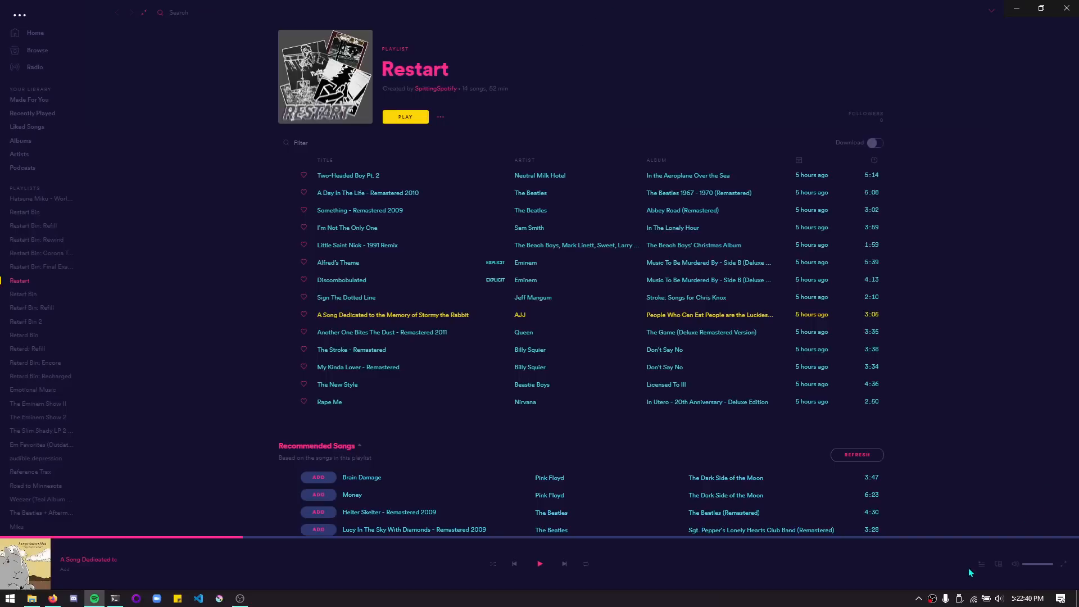
mouse_move(948, 601)
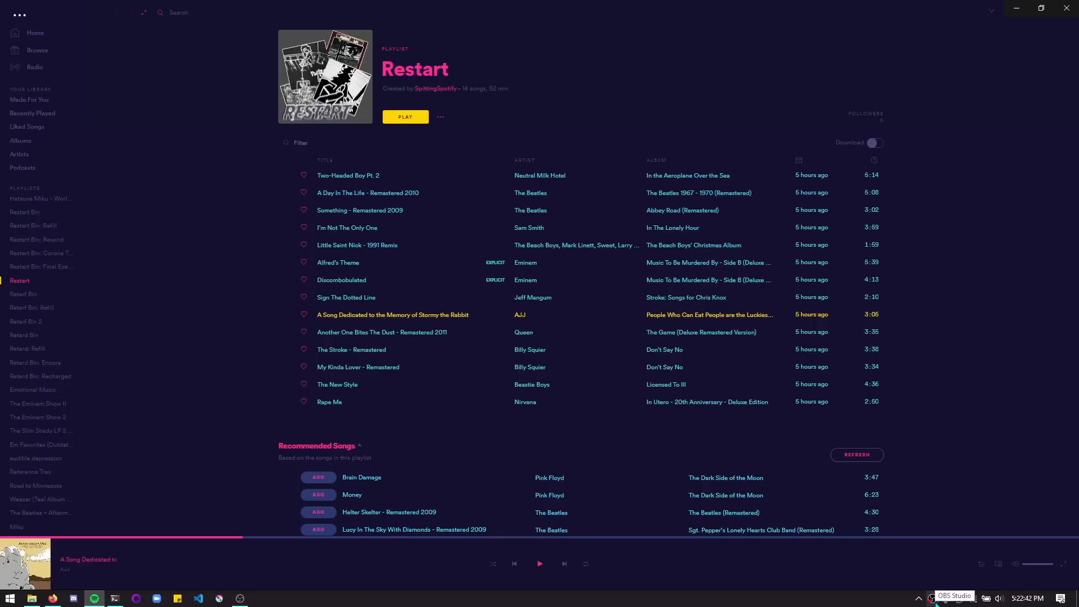